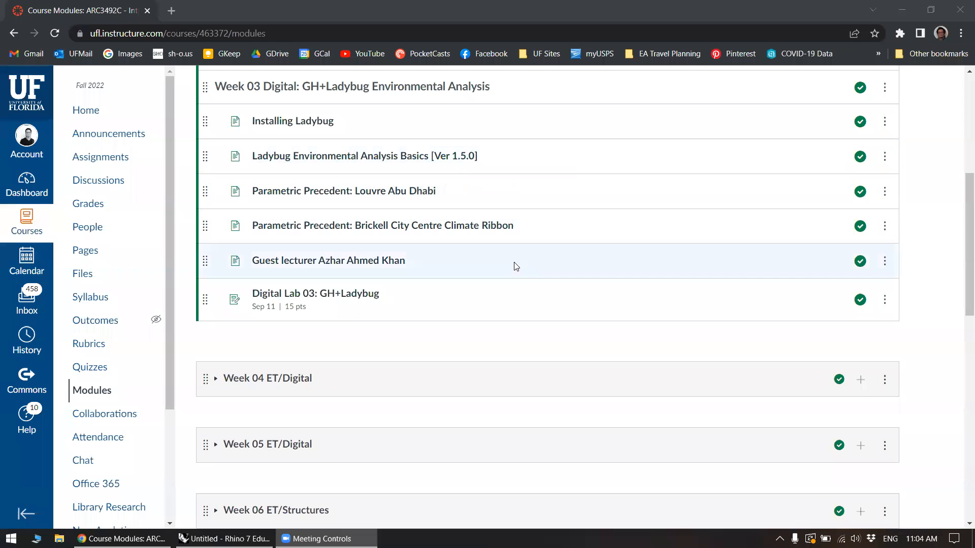
mouse_move(292, 121)
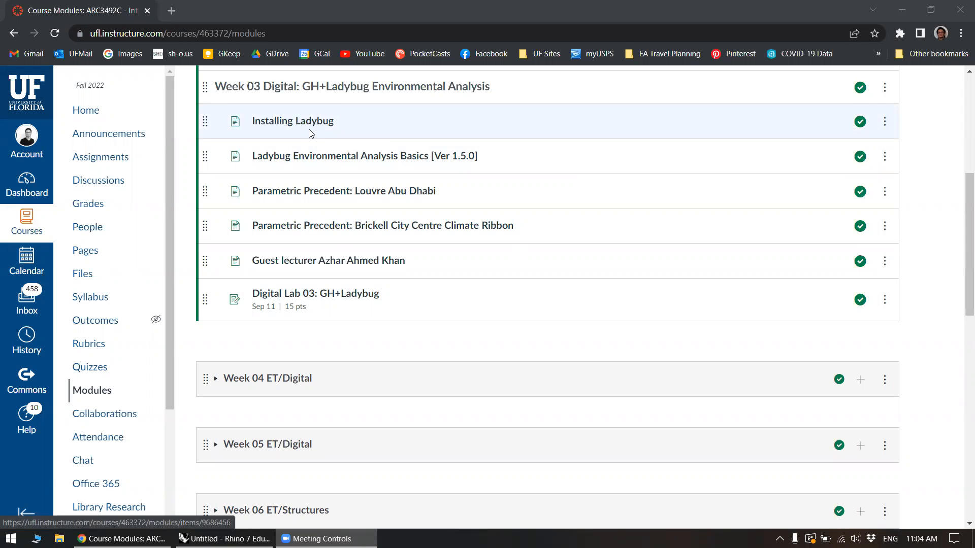
- Open the Installing Ladybug course page in a new tab and switch to it
right_click(293, 120)
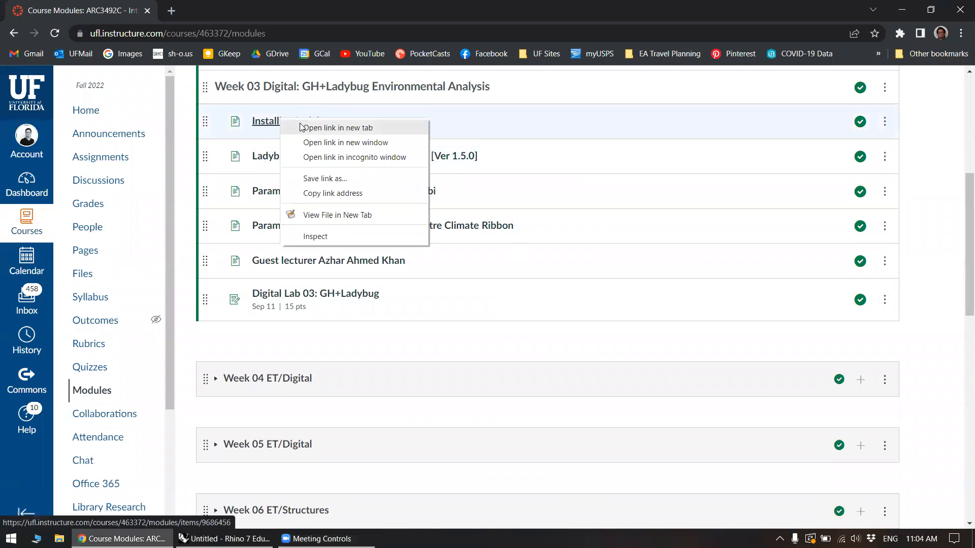
left_click(338, 128)
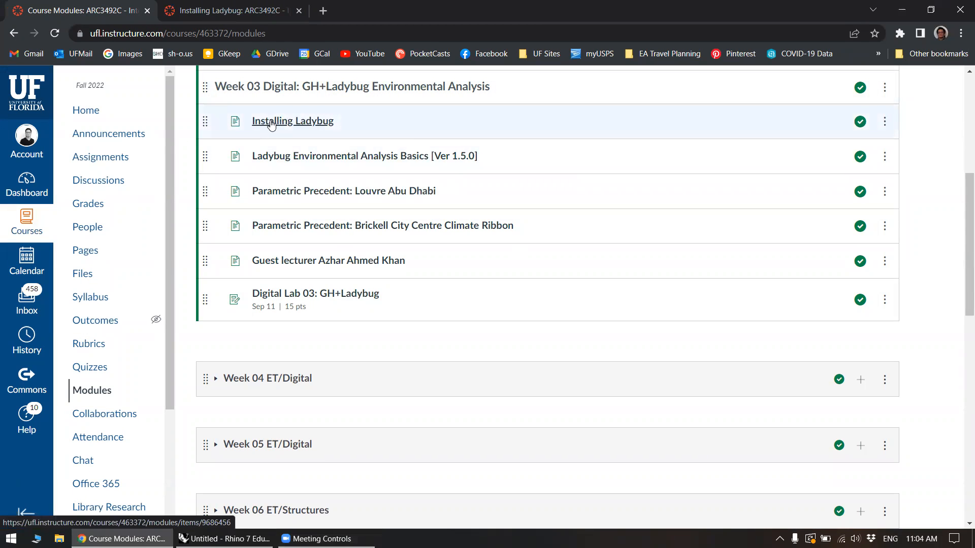
left_click(292, 121)
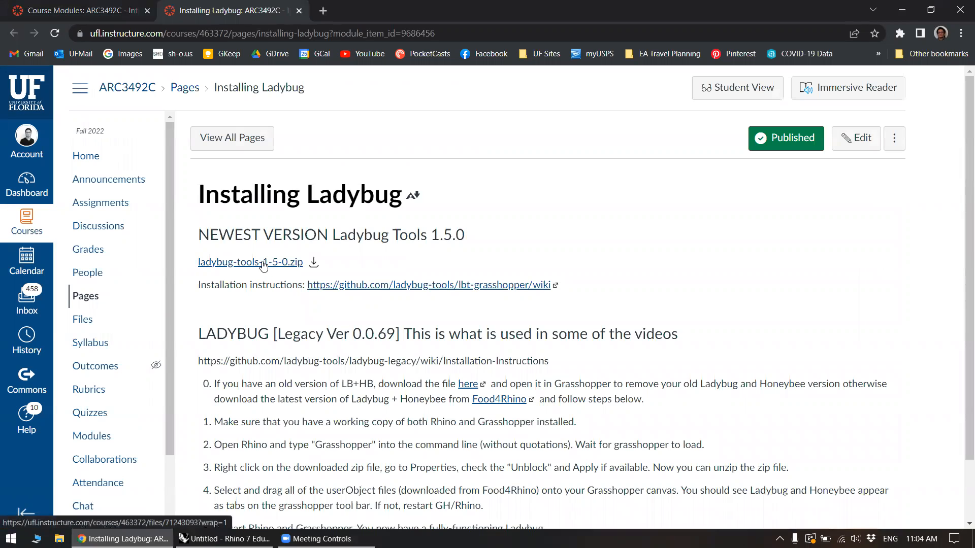
- Download the ladybug-tools-1-5-0.zip file from the course page
left_click(251, 262)
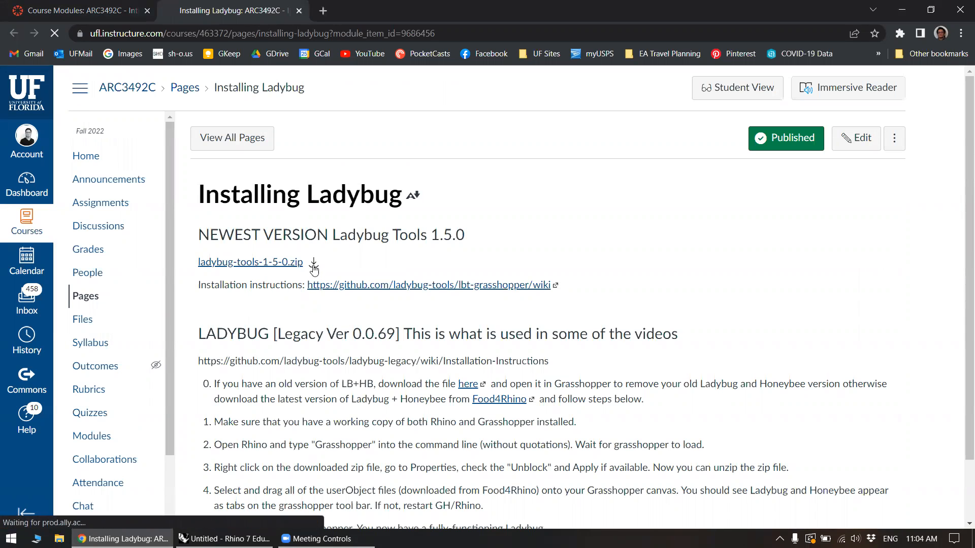
left_click(249, 262)
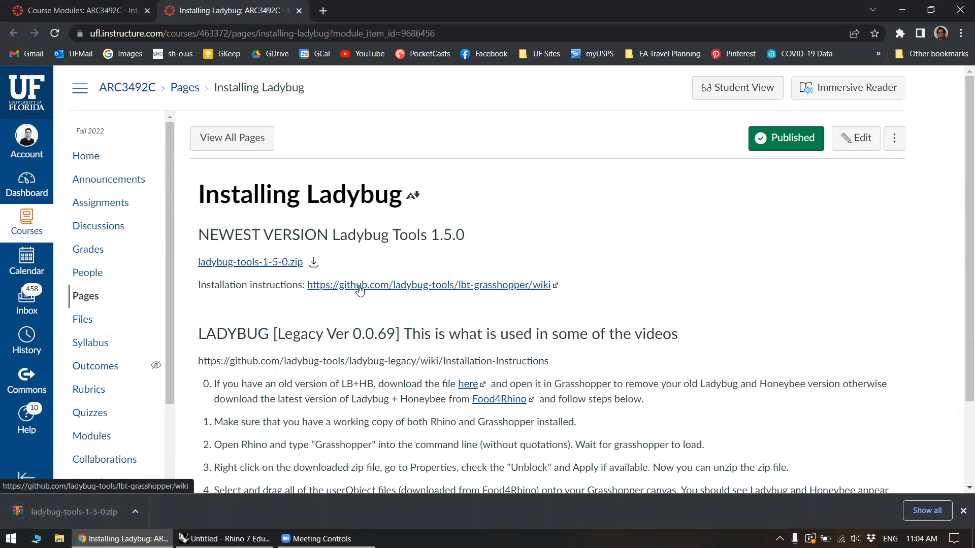
- Open the GitHub lbt-grasshopper installation wiki and close the Installing Ladybug tab
left_click(425, 284)
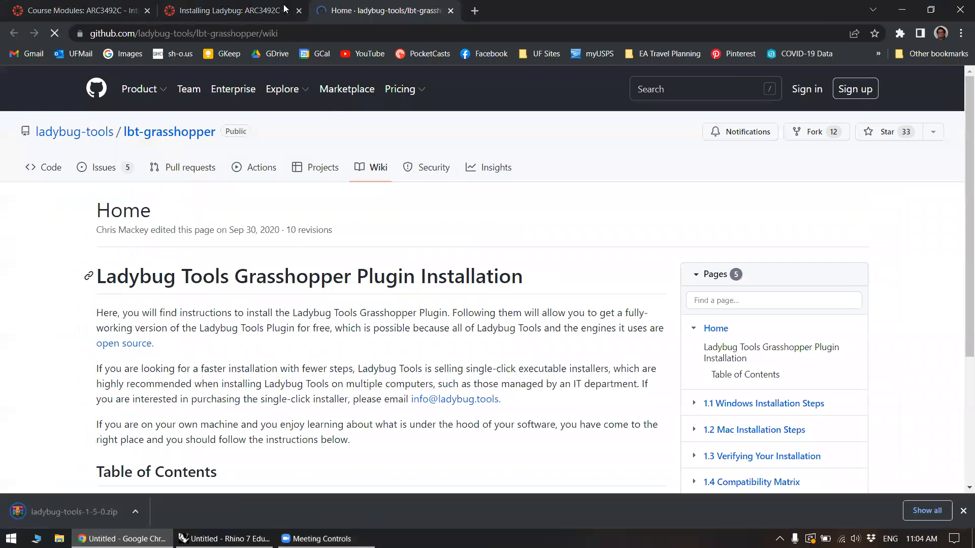
left_click(298, 10)
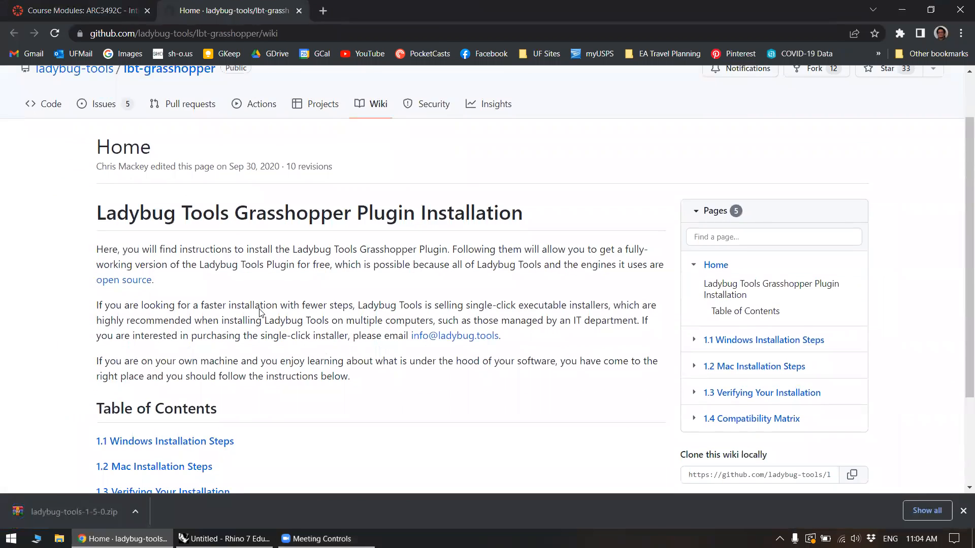
scroll("down", 3)
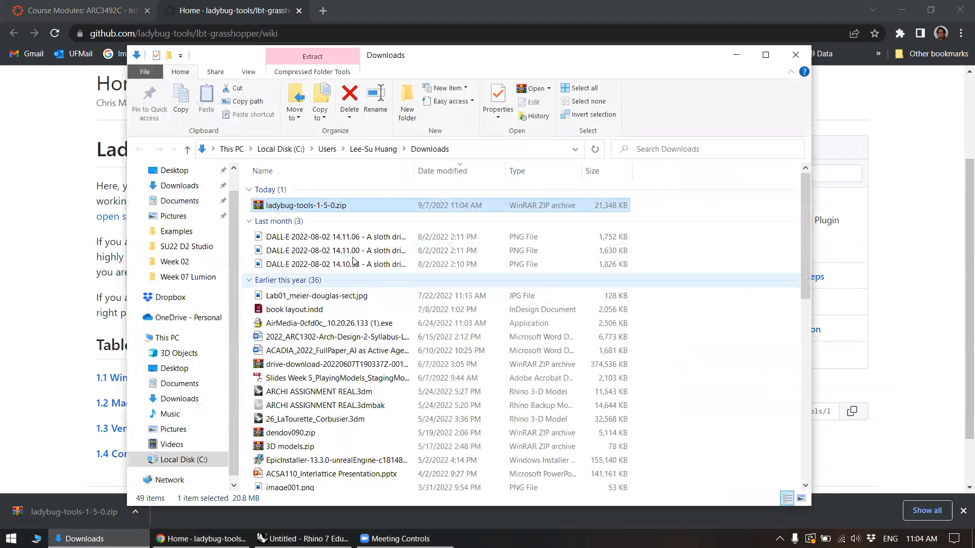
- Open the downloaded zip, enter the ladybug-tools-1-5-0 folder and peek into samples
double_click(306, 205)
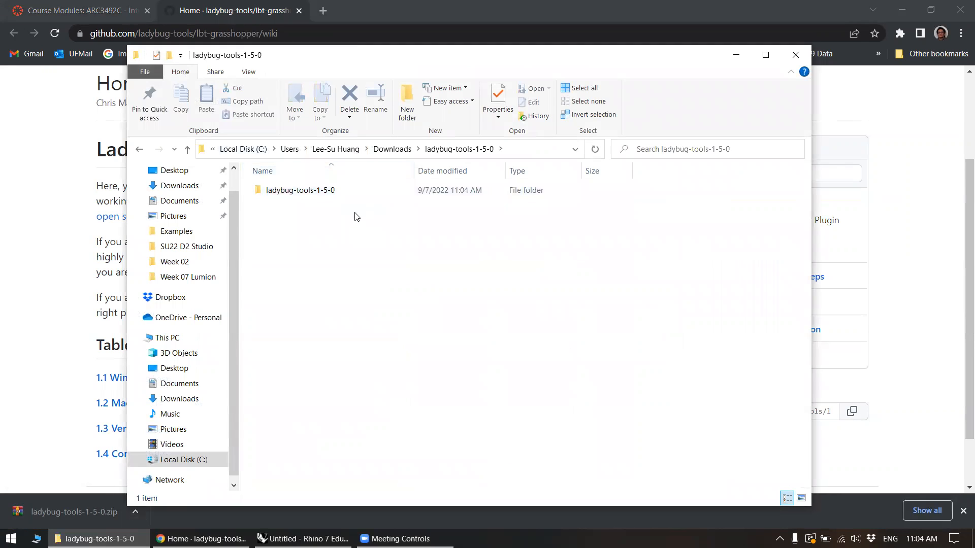
double_click(300, 190)
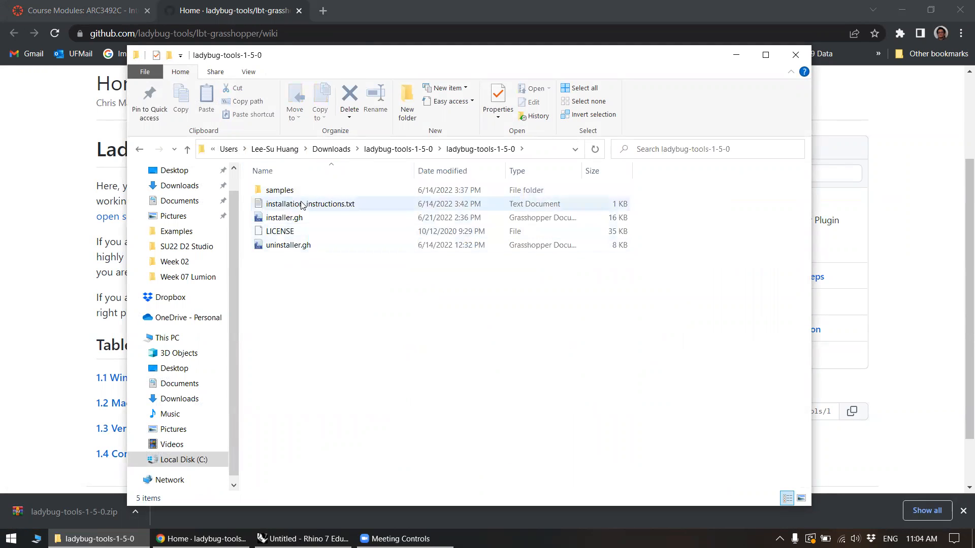
double_click(280, 190)
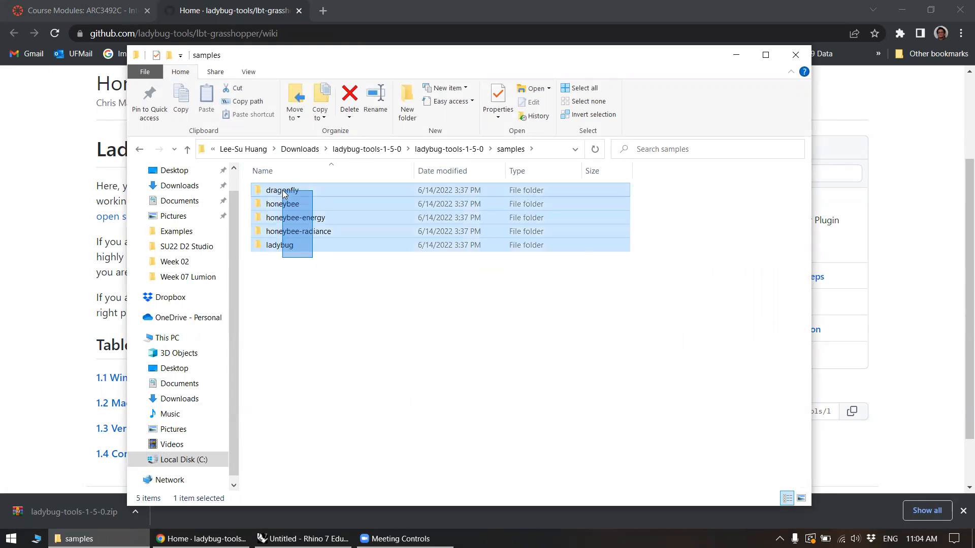
left_click(187, 149)
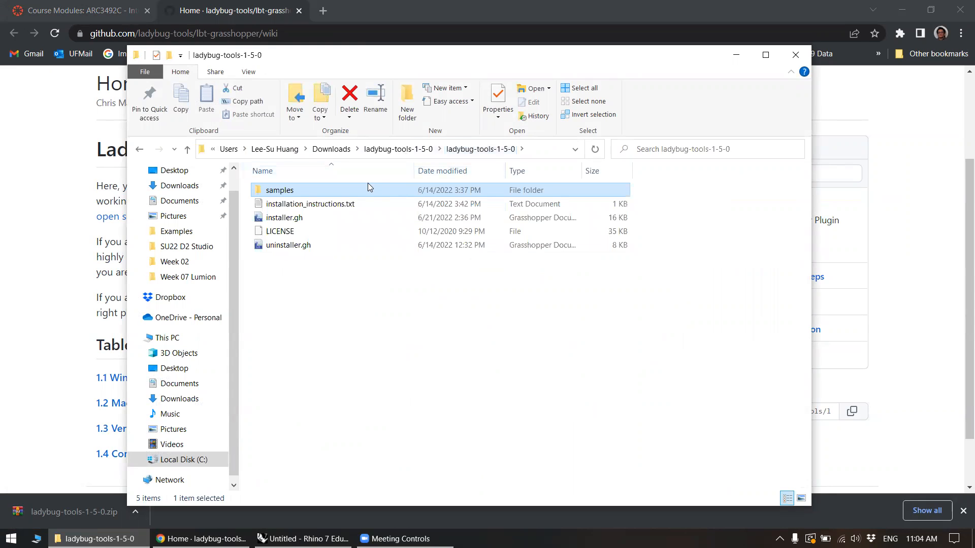
- Select installer.gh and uninstaller.gh, then switch to the Rhino and Grasshopper window
left_click(348, 289)
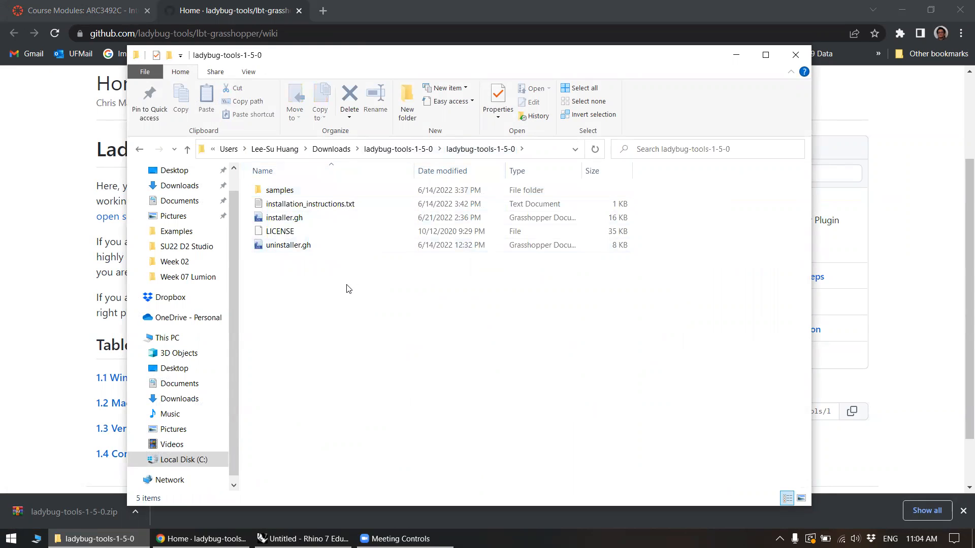
left_click(283, 217)
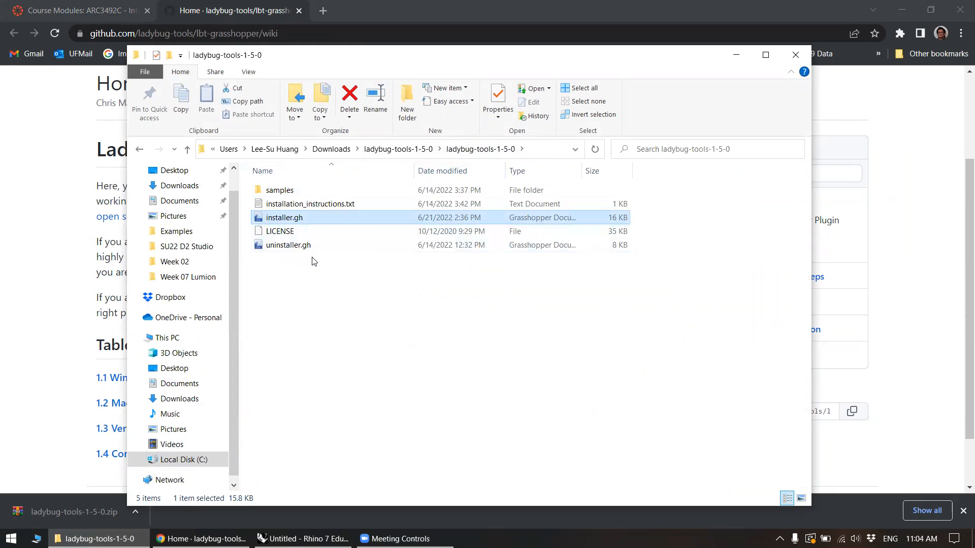
left_click(288, 244)
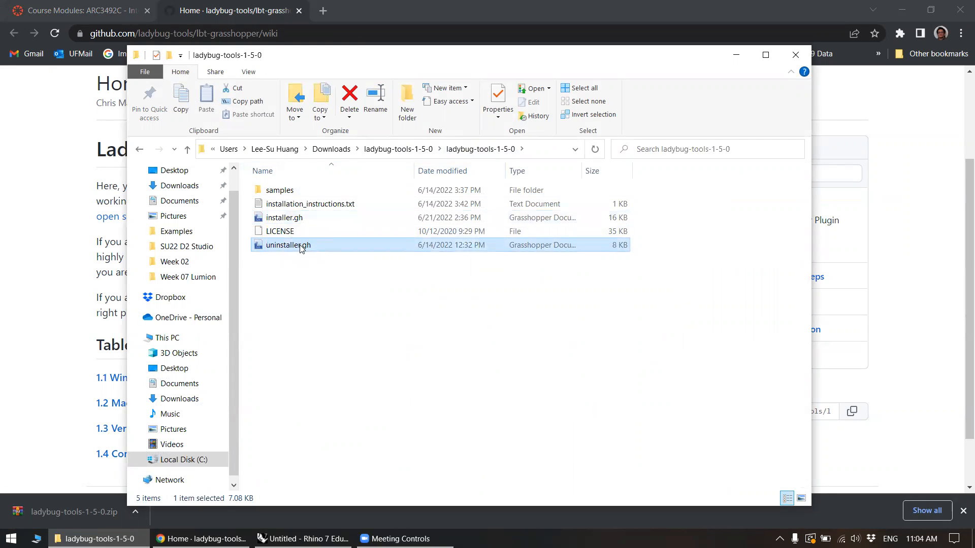
mouse_move(288, 245)
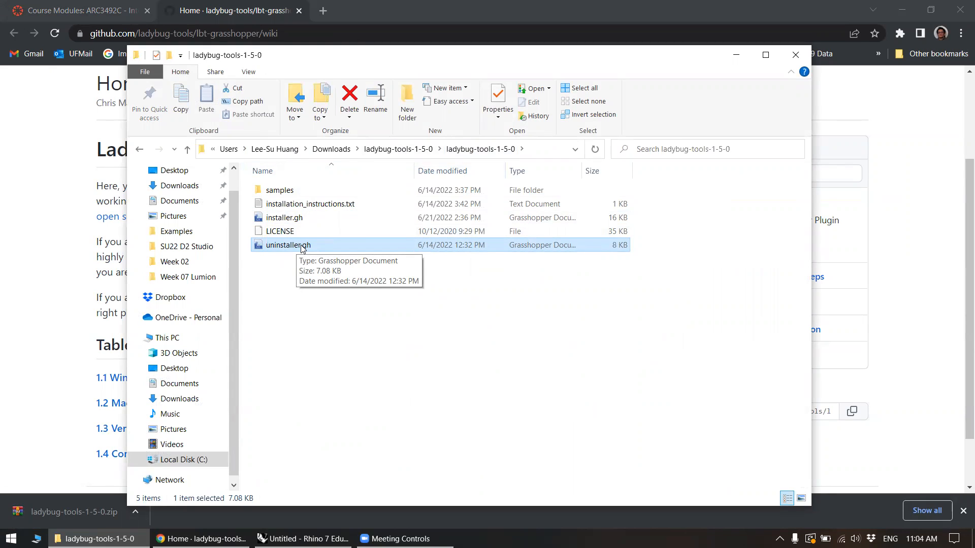
left_click(284, 217)
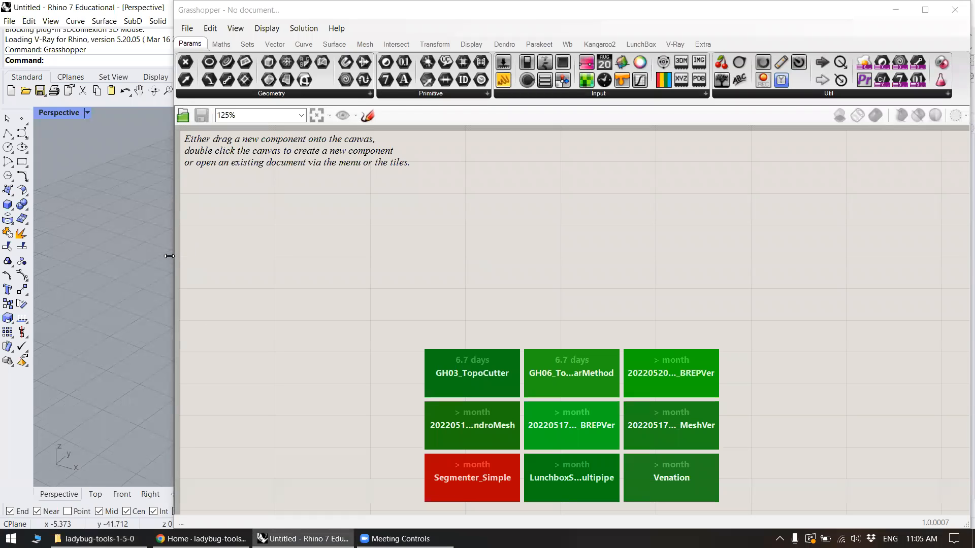
- Open installer.gh from the Ladybug Tools folder into the Grasshopper canvas
left_click(675, 44)
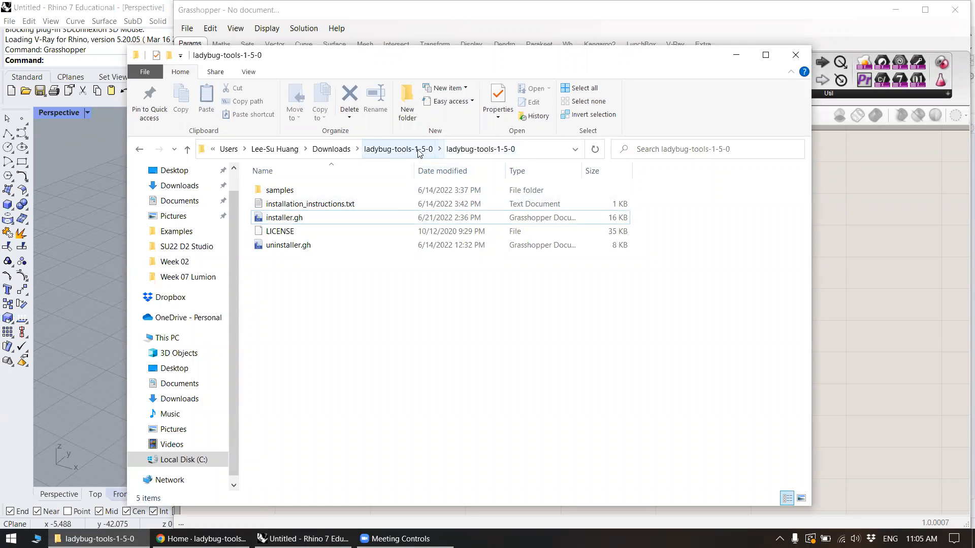
left_click(283, 217)
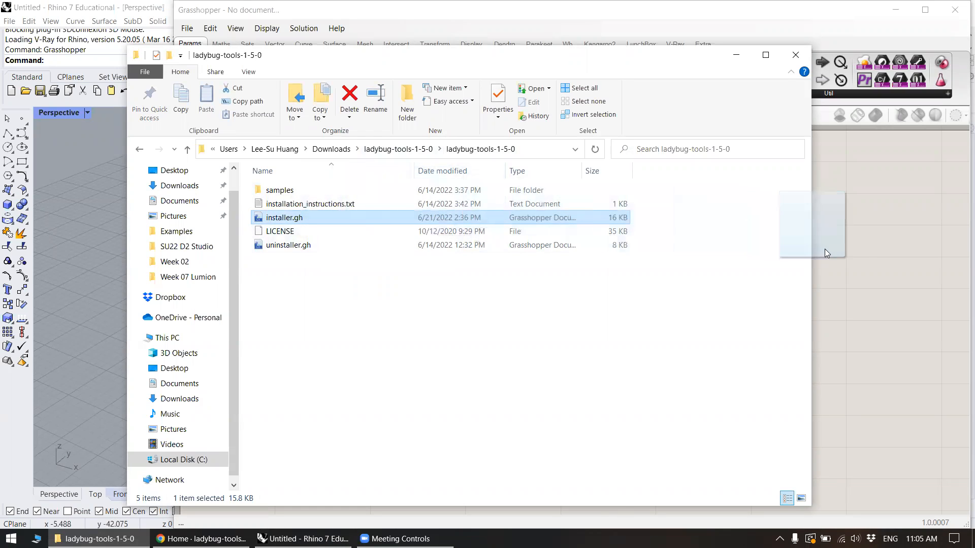
double_click(283, 217)
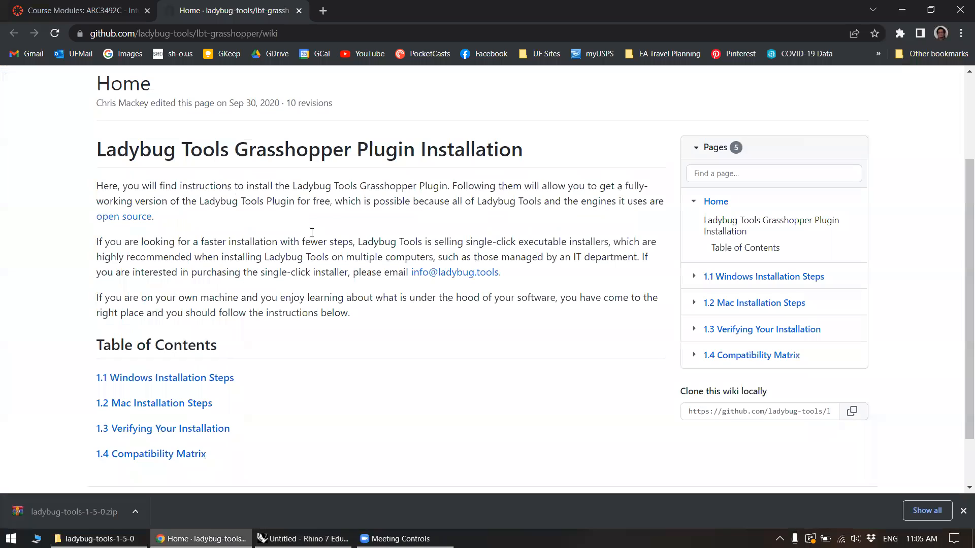
- Scroll through the Windows Installation Steps toggle instructions and return to Grasshopper
scroll("down", 3)
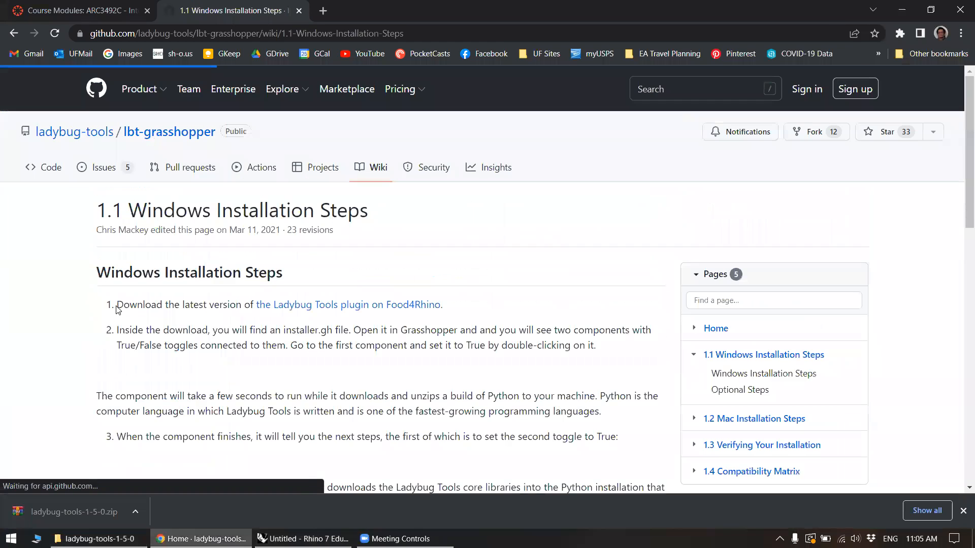
scroll("down", 3)
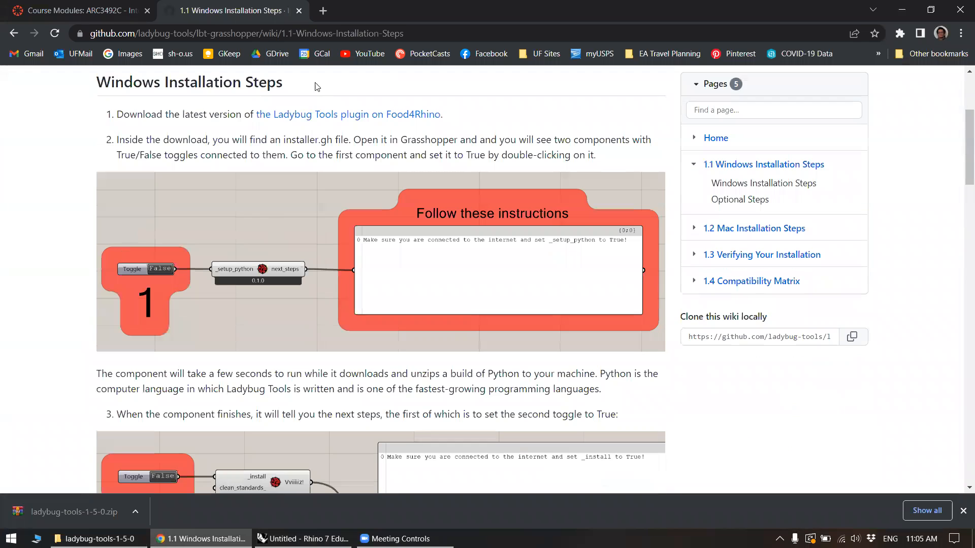
scroll("down", 3)
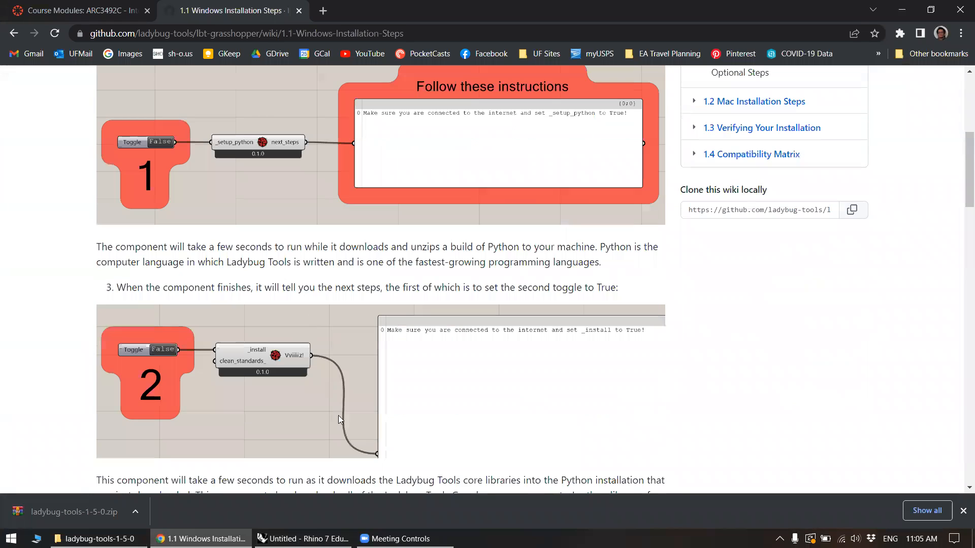
left_click(303, 538)
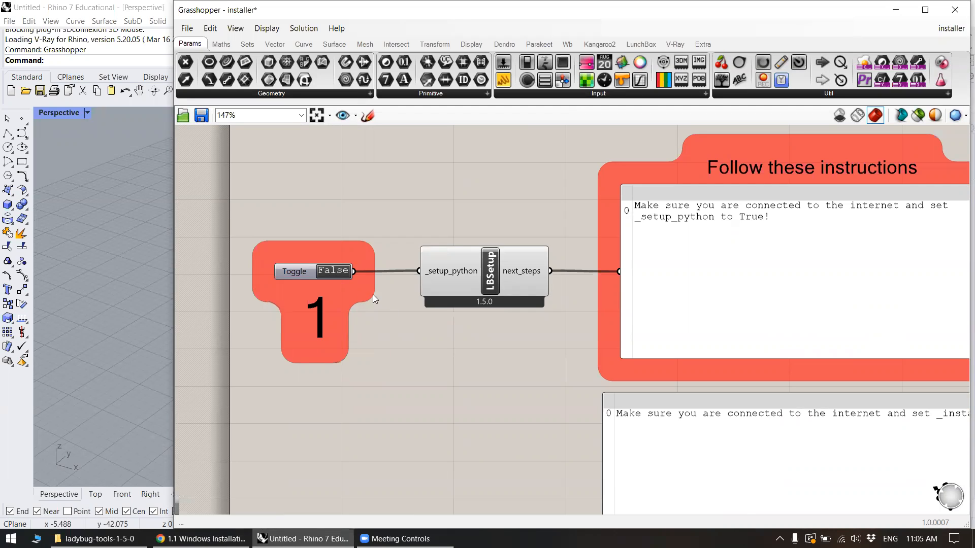
mouse_move(367, 296)
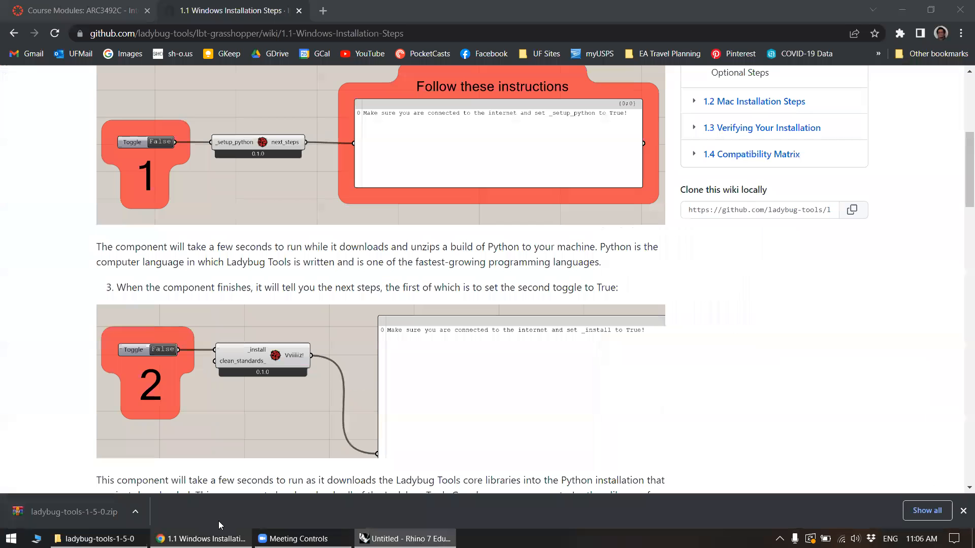
- Scroll to step 3, the _install toggle instructions, and return to Grasshopper
scroll("down", 3)
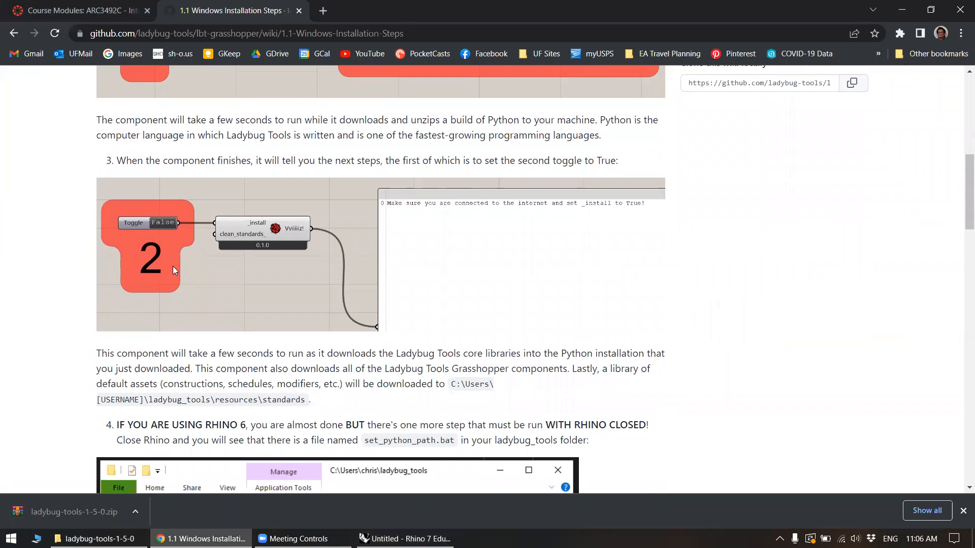
left_click(405, 538)
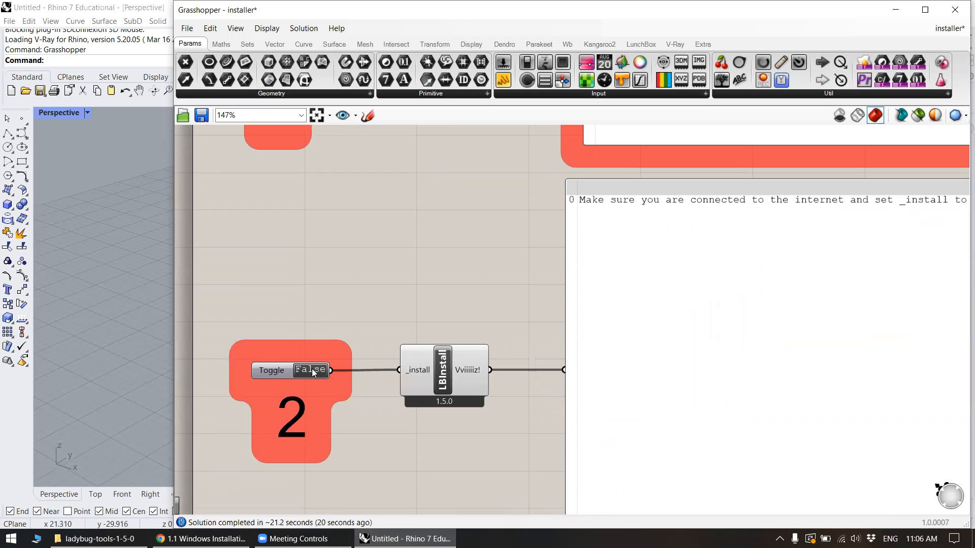
mouse_move(406, 280)
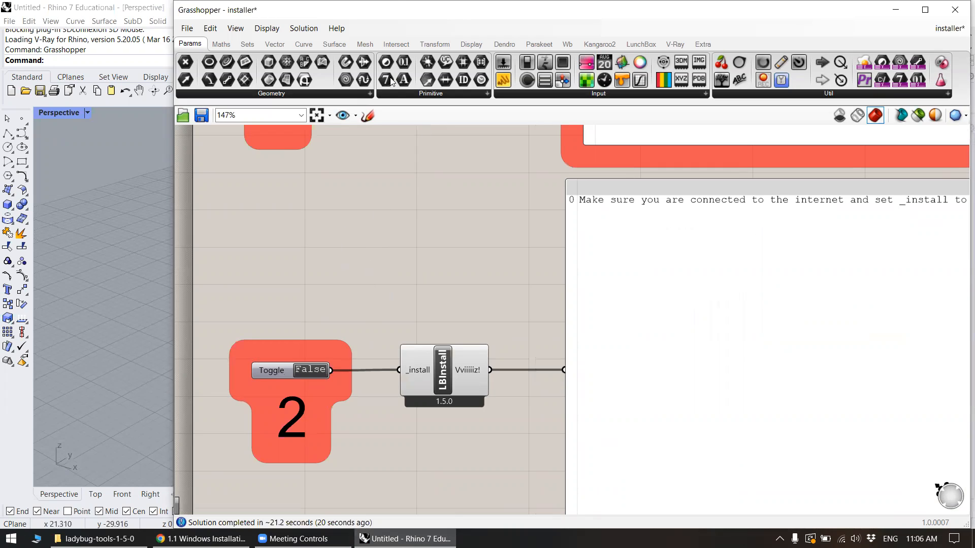
mouse_move(378, 289)
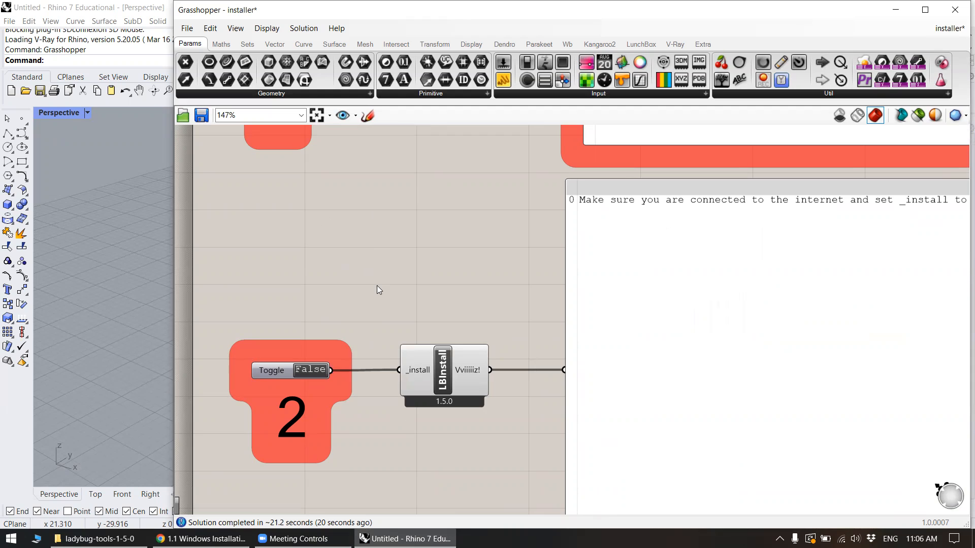
mouse_move(402, 292)
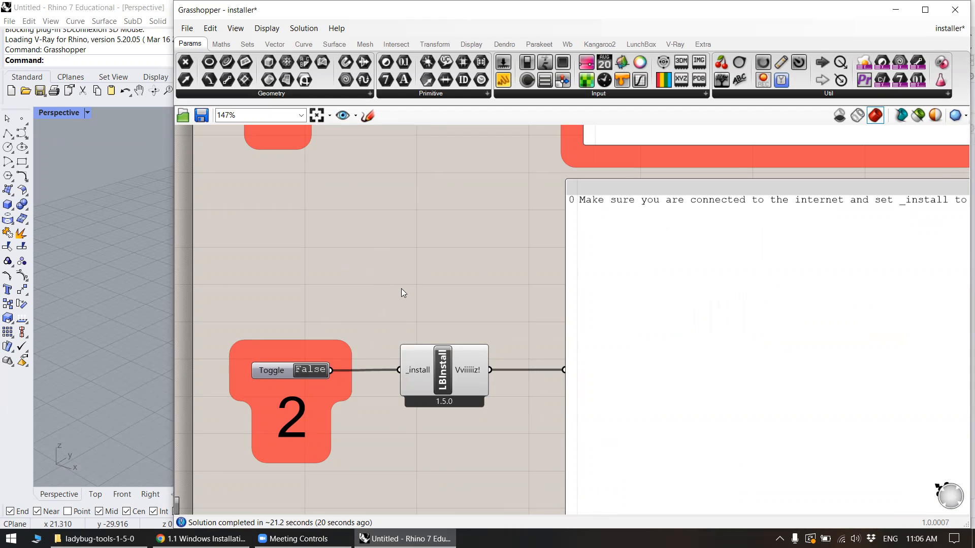
mouse_move(383, 411)
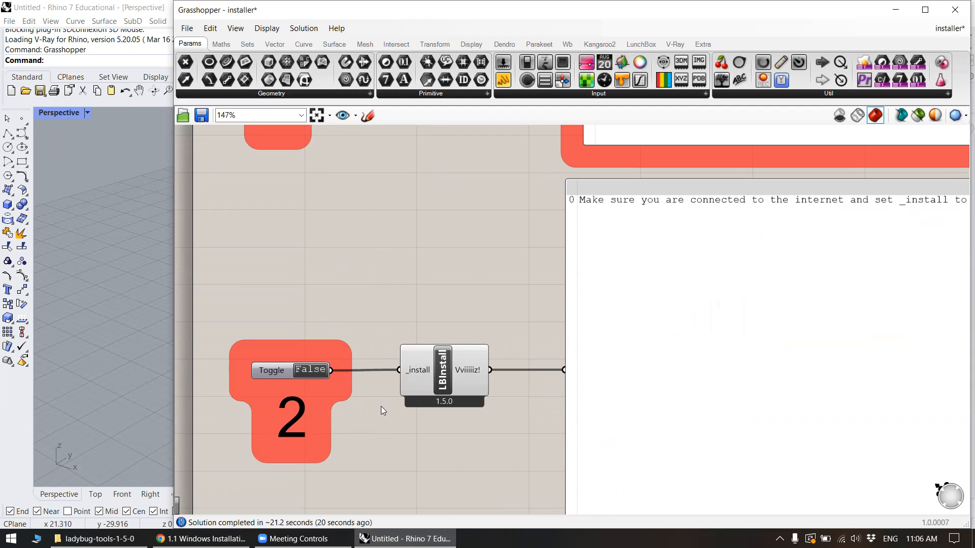
mouse_move(458, 302)
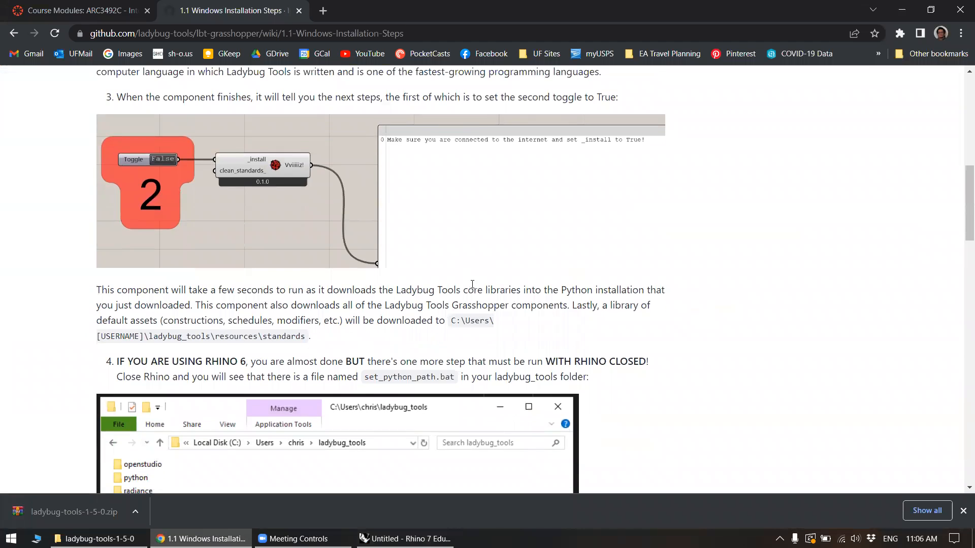
- Highlight and clear the Rhino 6 users note on the wiki page
scroll("down", 3)
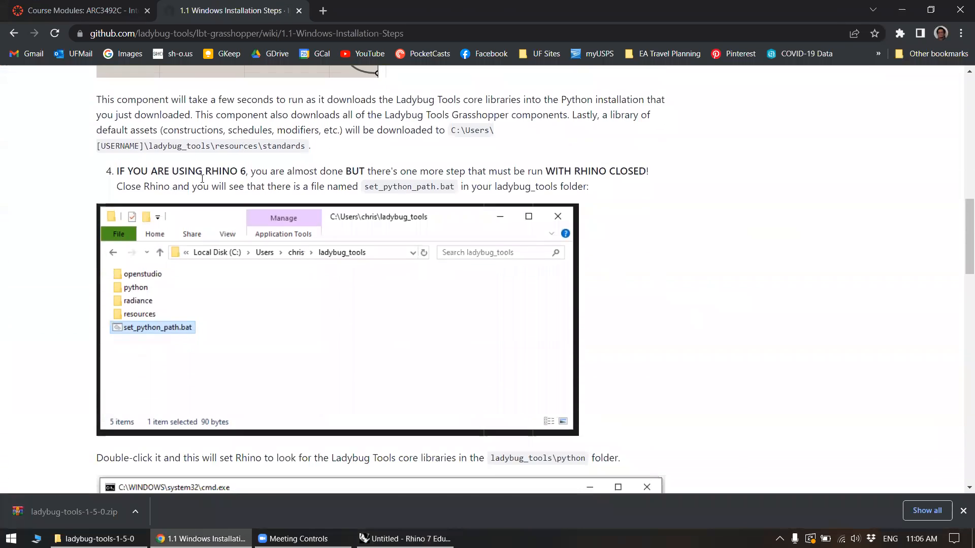
left_click_drag(117, 171, 229, 170)
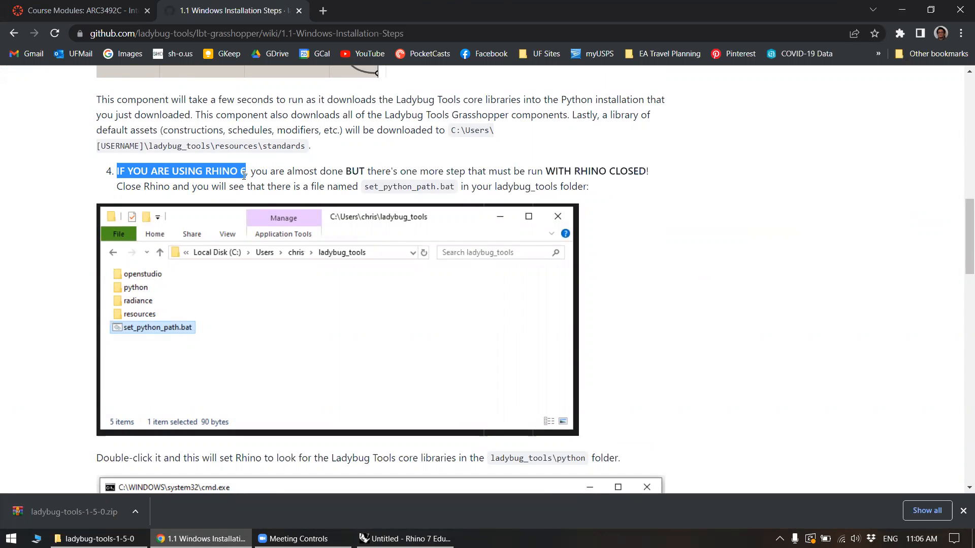
left_click(304, 171)
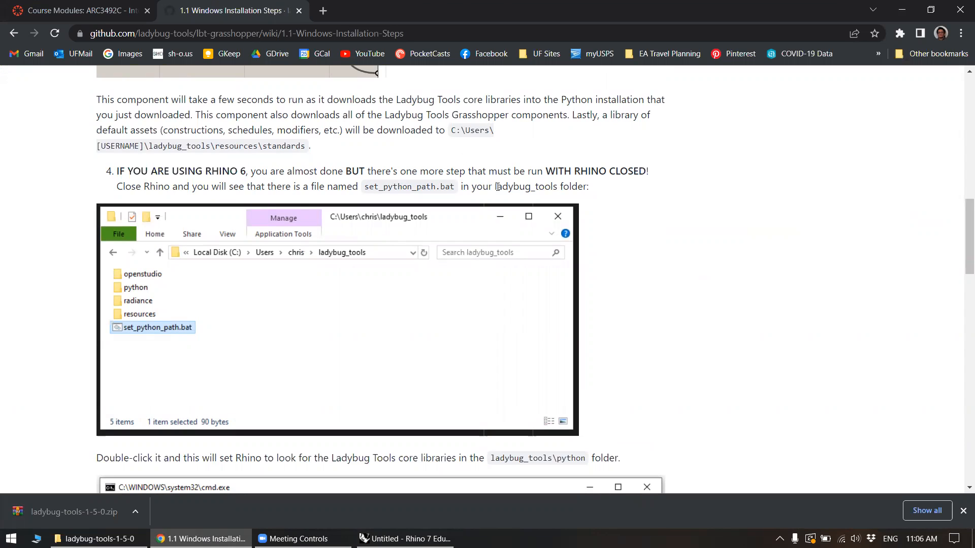
mouse_move(501, 165)
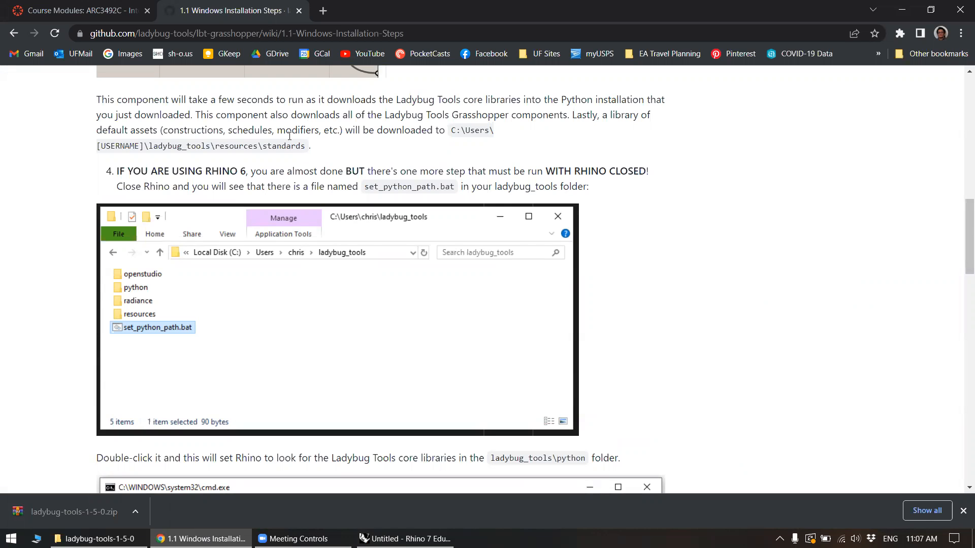
- Scroll down to Optional Steps, 1. Install Radiance, then return to the Grasshopper installer
scroll("down", 3)
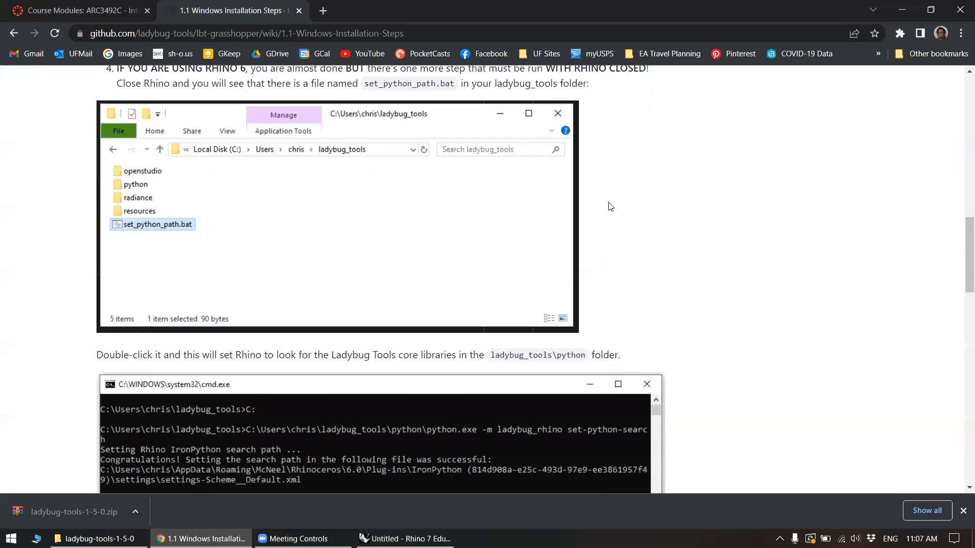
scroll("down", 3)
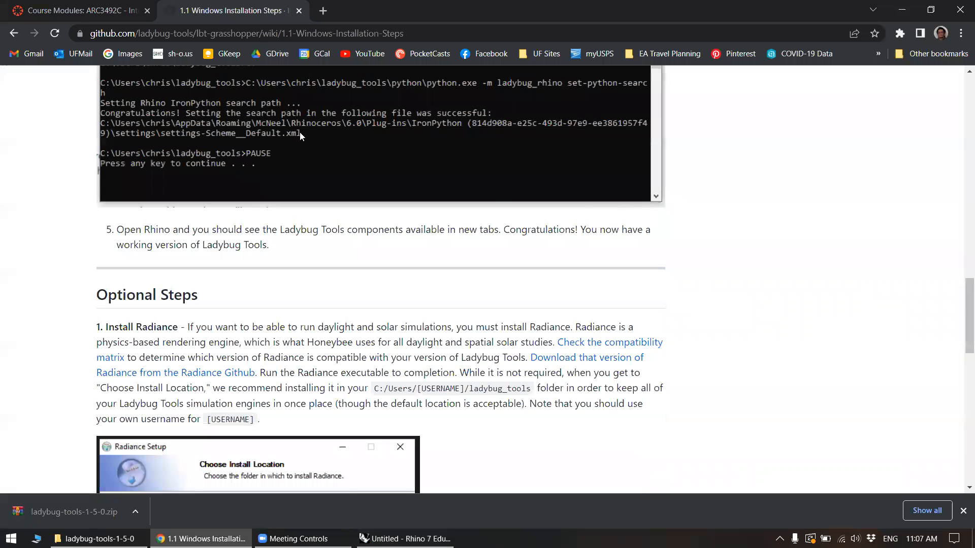
scroll("down", 3)
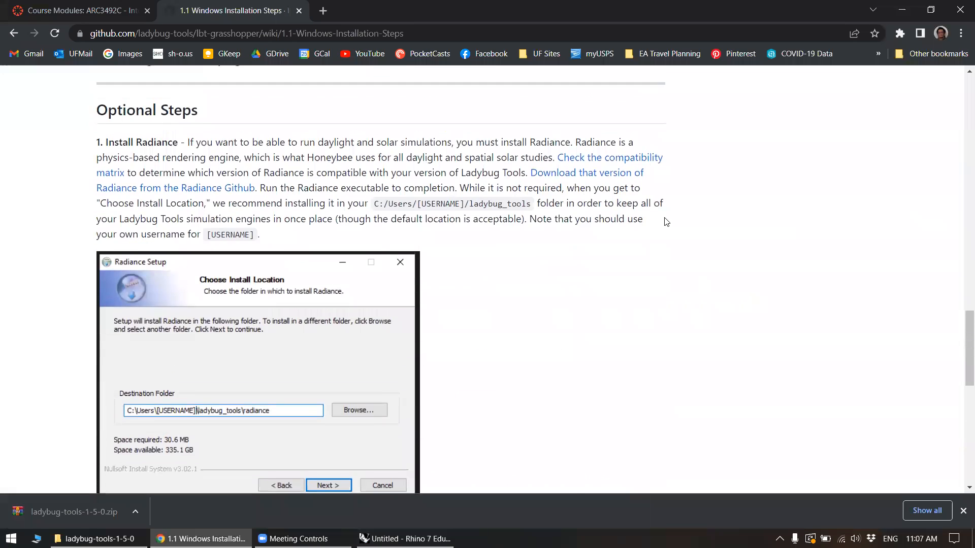
scroll("down", 3)
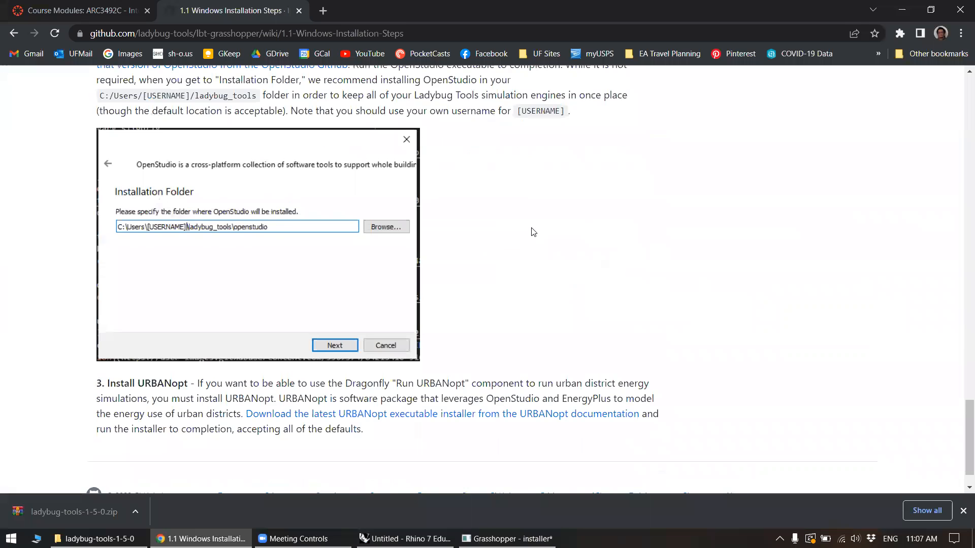
scroll("down", 3)
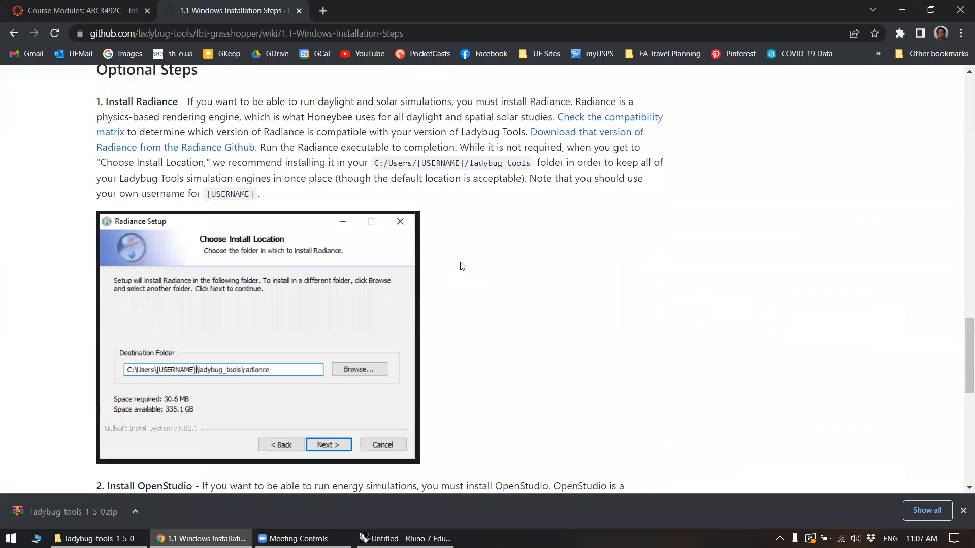
scroll("down", 3)
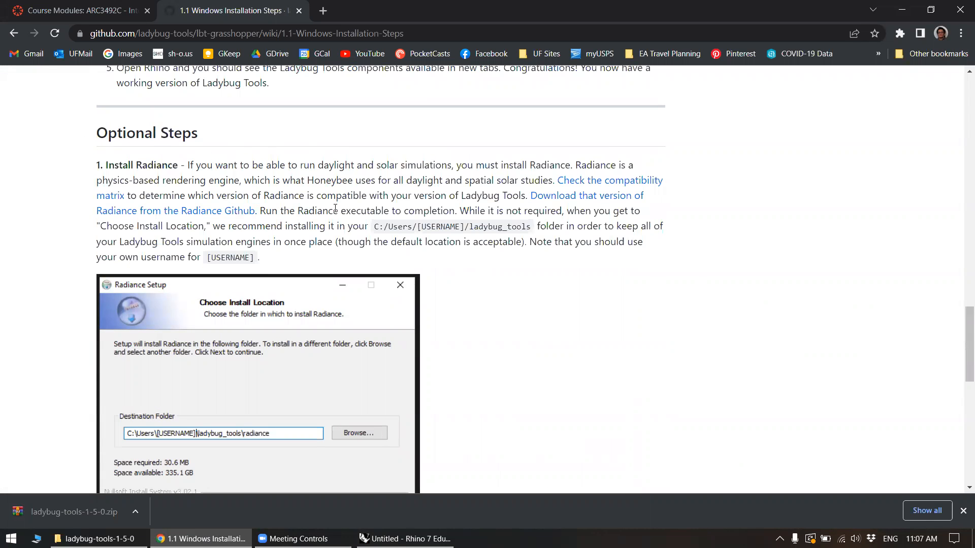
left_click(404, 538)
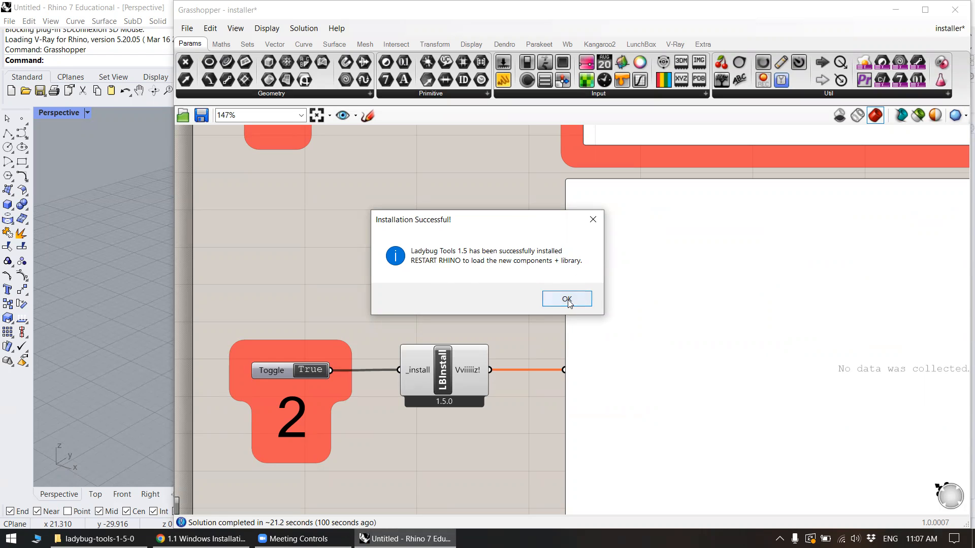
- Acknowledge the Ladybug Tools 1.5 Installation Successful dialog
left_click(566, 298)
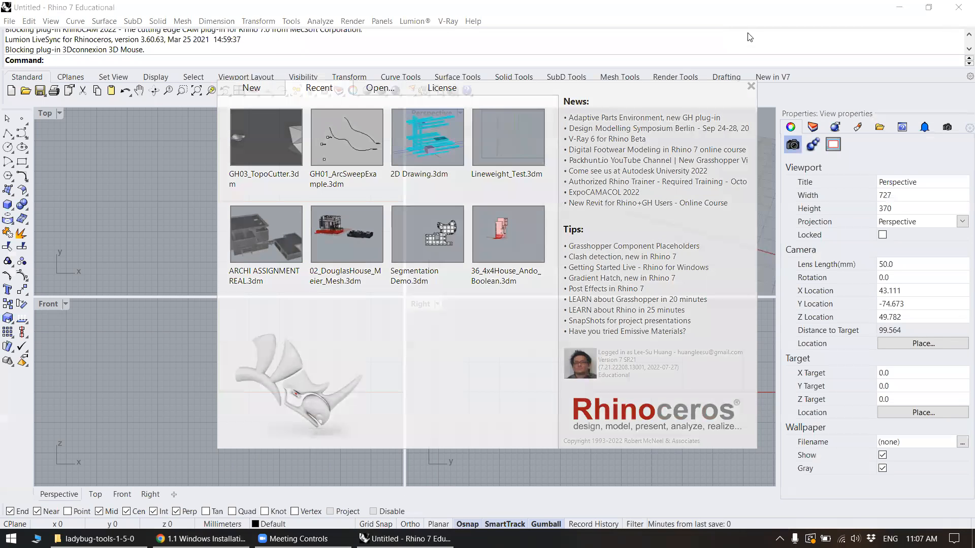
- Browse the LunchBox, Dragonfly and new Ladybug tabs in Grasshopper, then return to the wiki
left_click(752, 85)
type("Grasshopper")
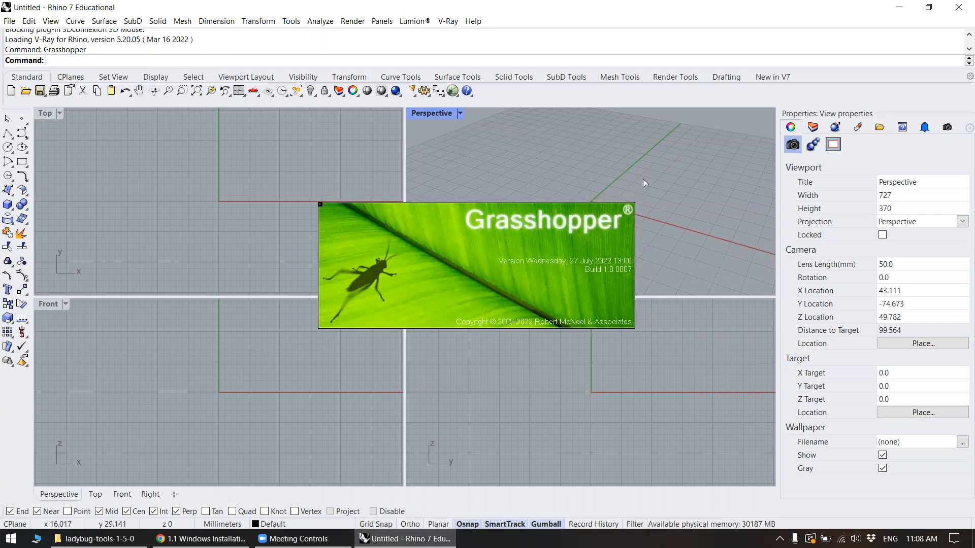
mouse_move(623, 188)
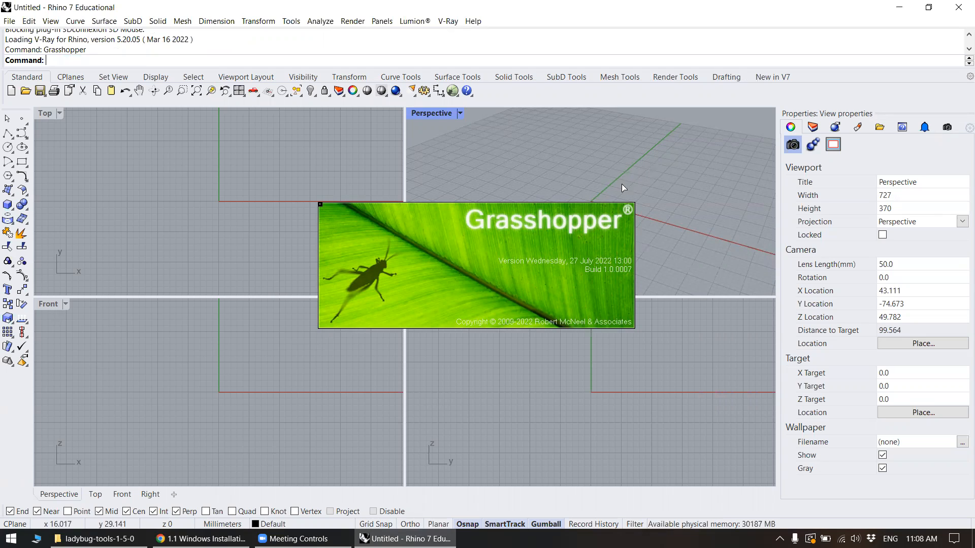
mouse_move(572, 212)
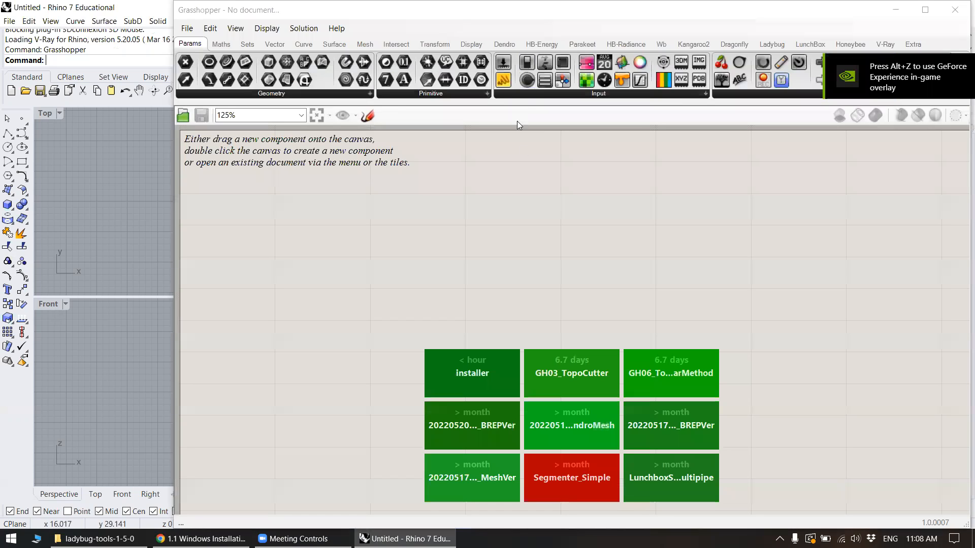
left_click(771, 44)
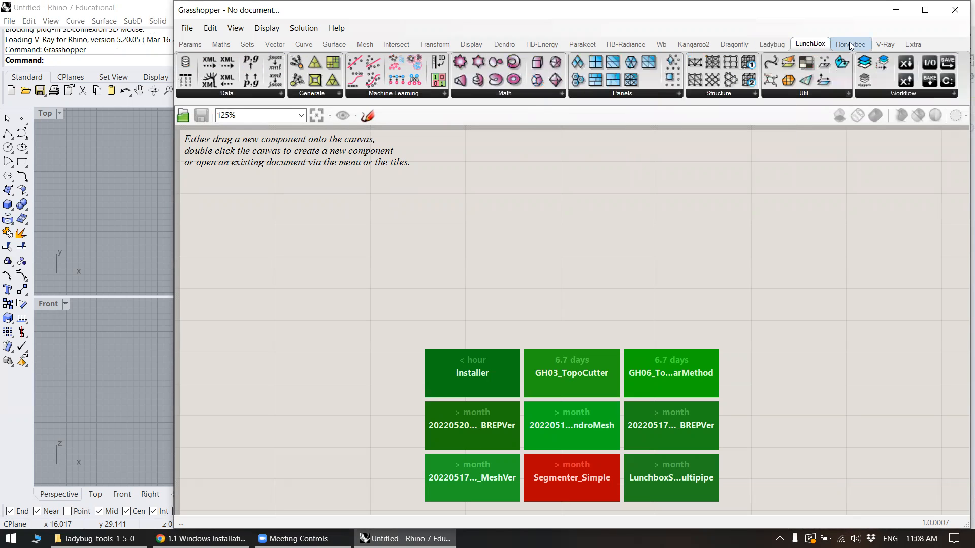
left_click(733, 43)
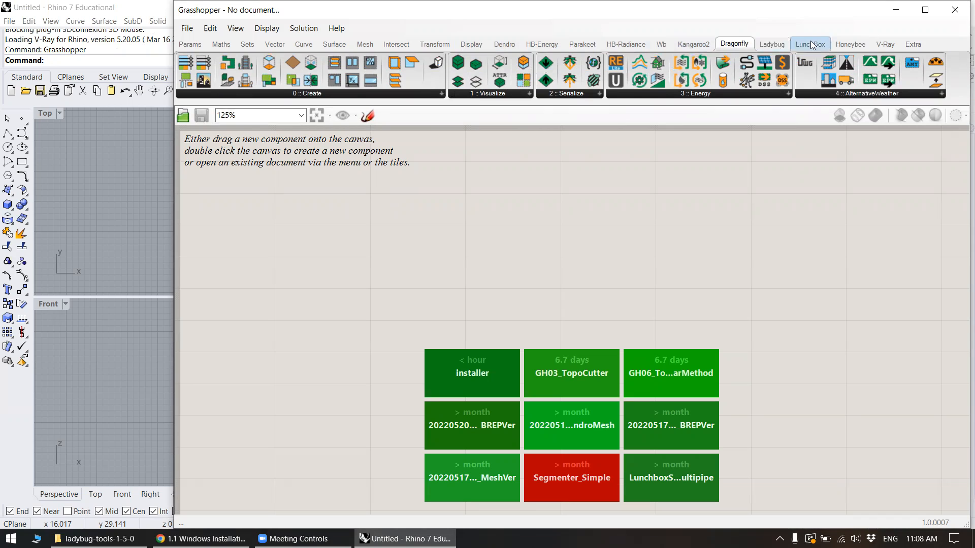
left_click(771, 44)
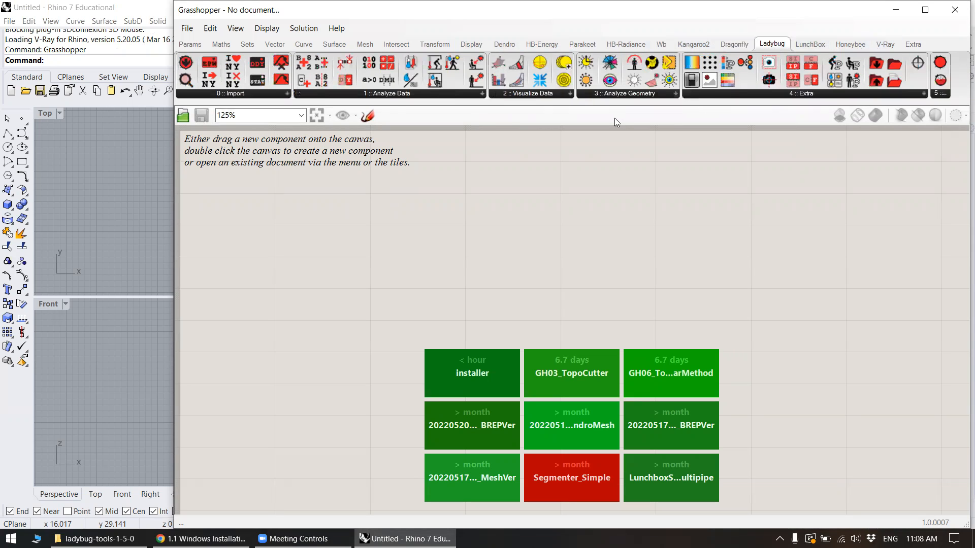
mouse_move(420, 255)
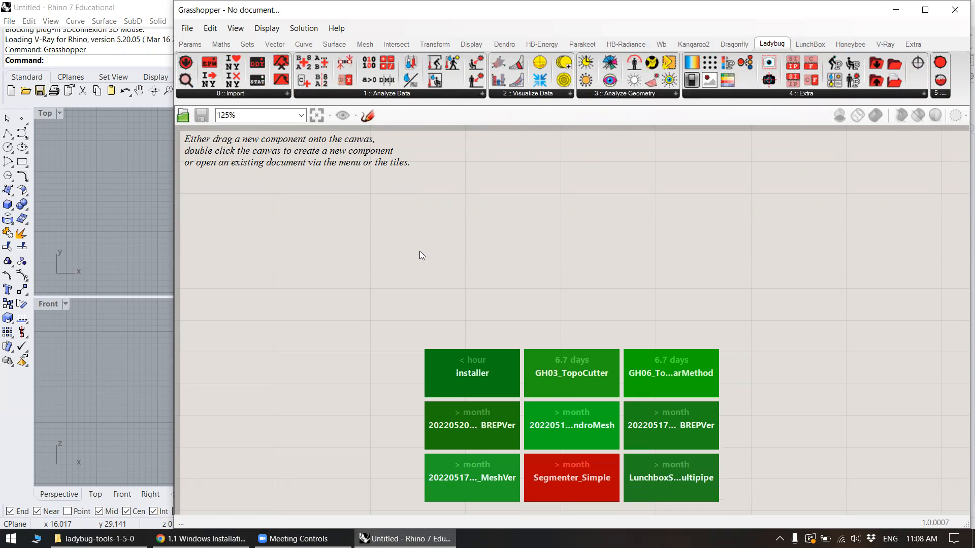
left_click(200, 538)
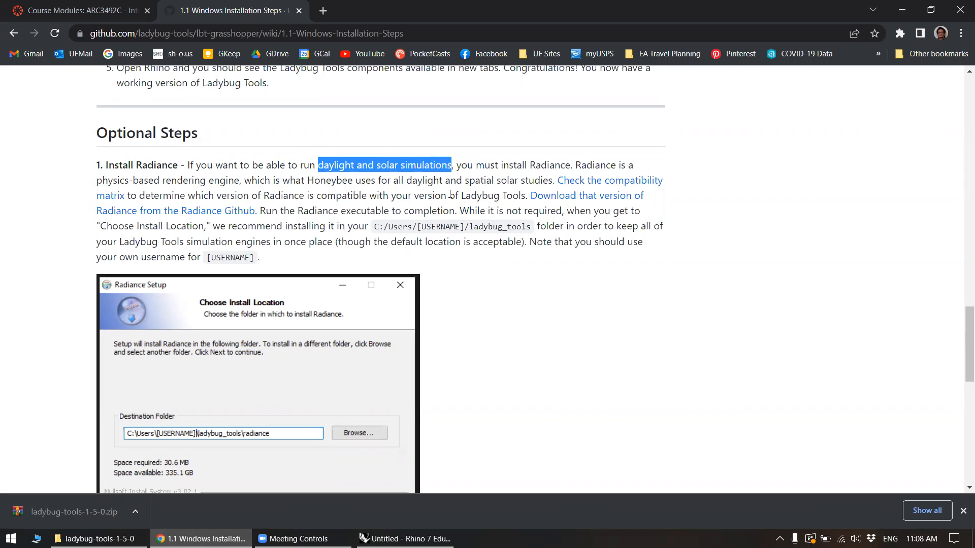
- Open the compatibility matrix link in a new tab
left_click(476, 185)
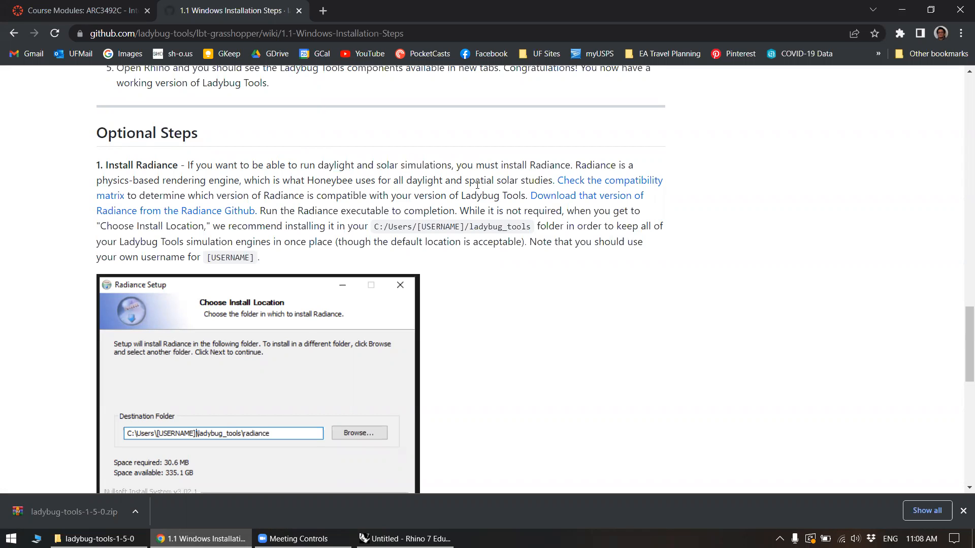
mouse_move(607, 181)
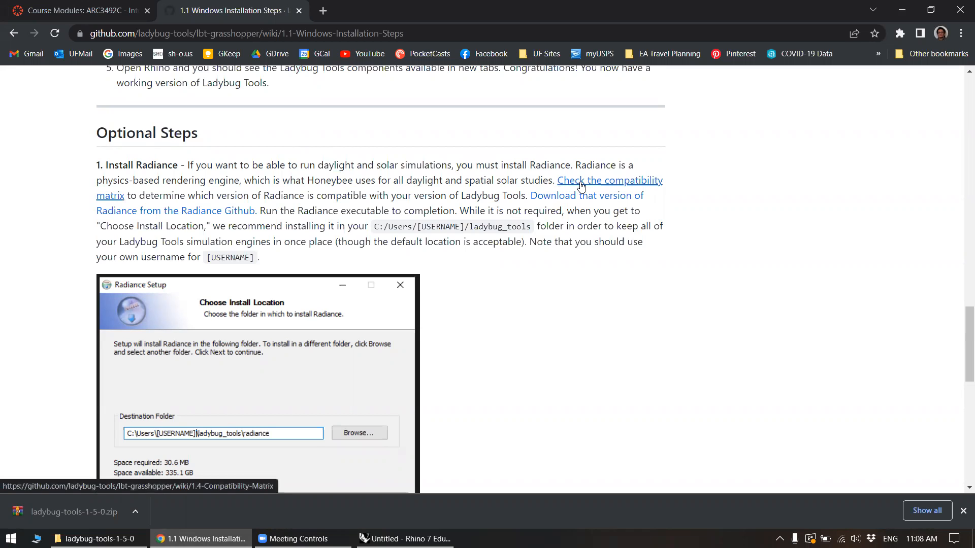
right_click(581, 181)
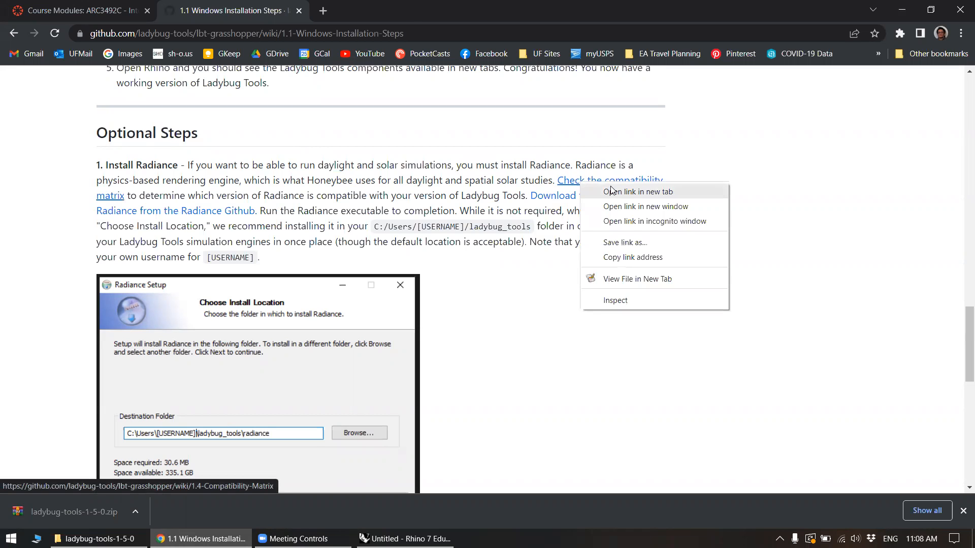
left_click(637, 192)
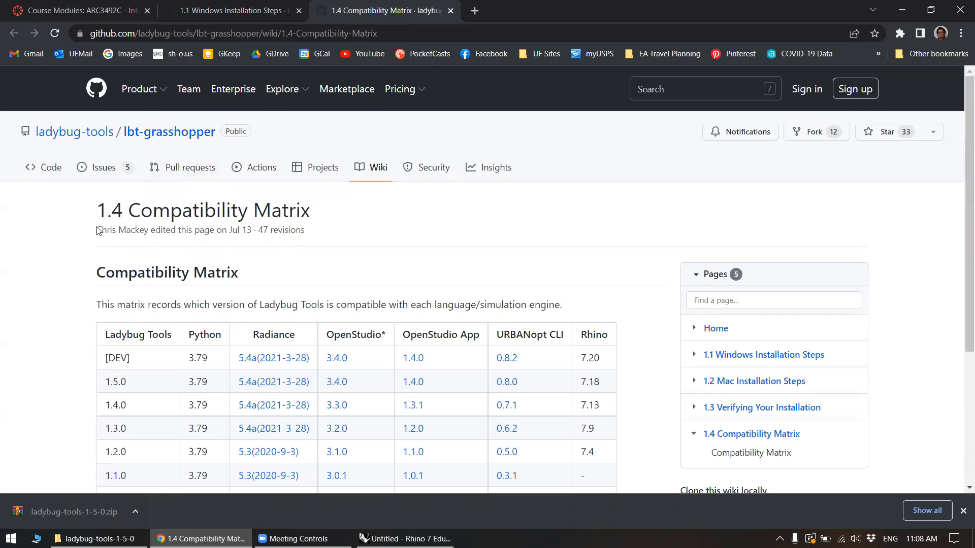
- Switch to the Compatibility Matrix tab and highlight the Ladybug Tools 1.5.0 row
left_click(231, 10)
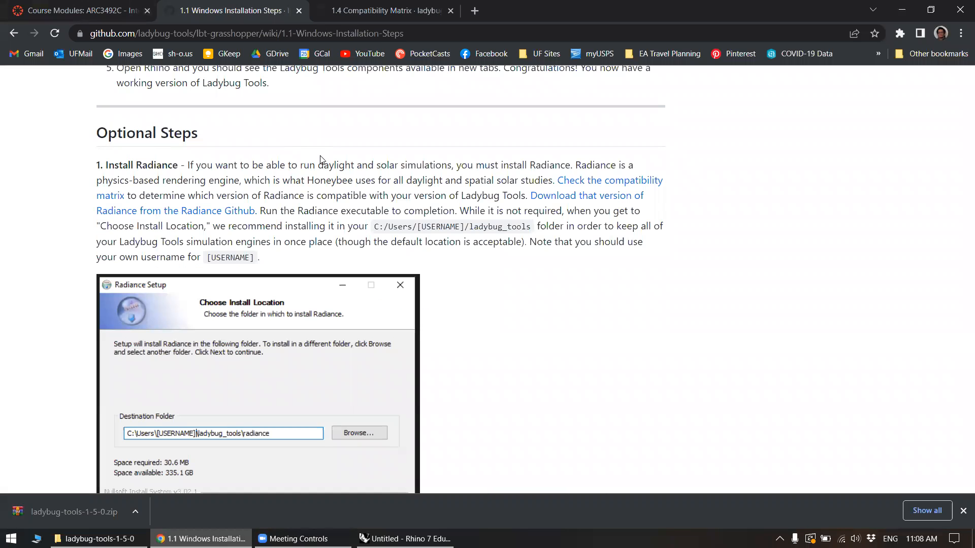
left_click(74, 10)
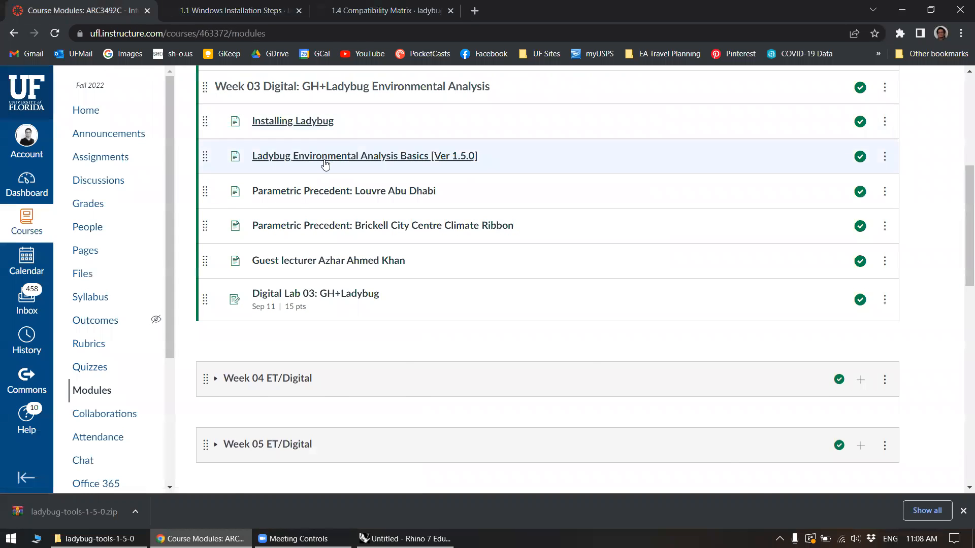
left_click(386, 11)
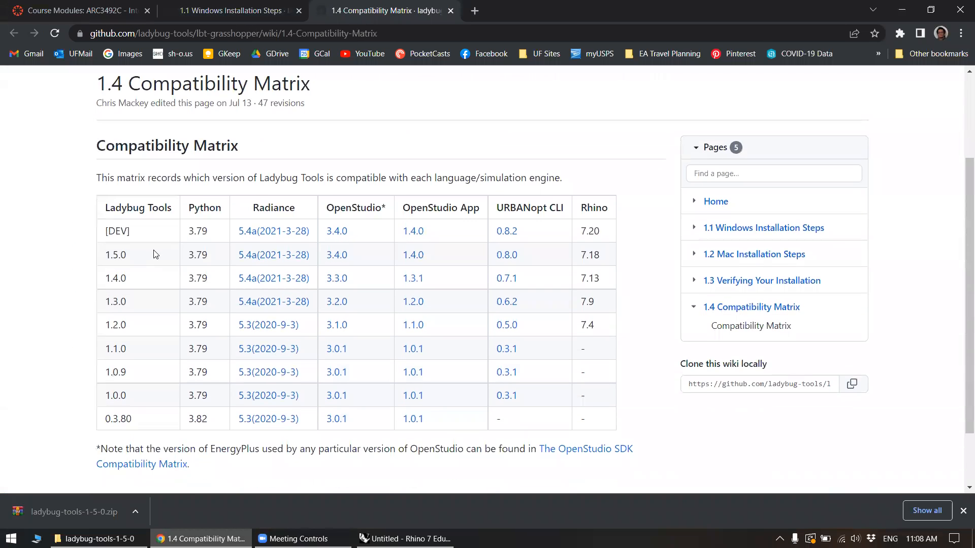
double_click(115, 255)
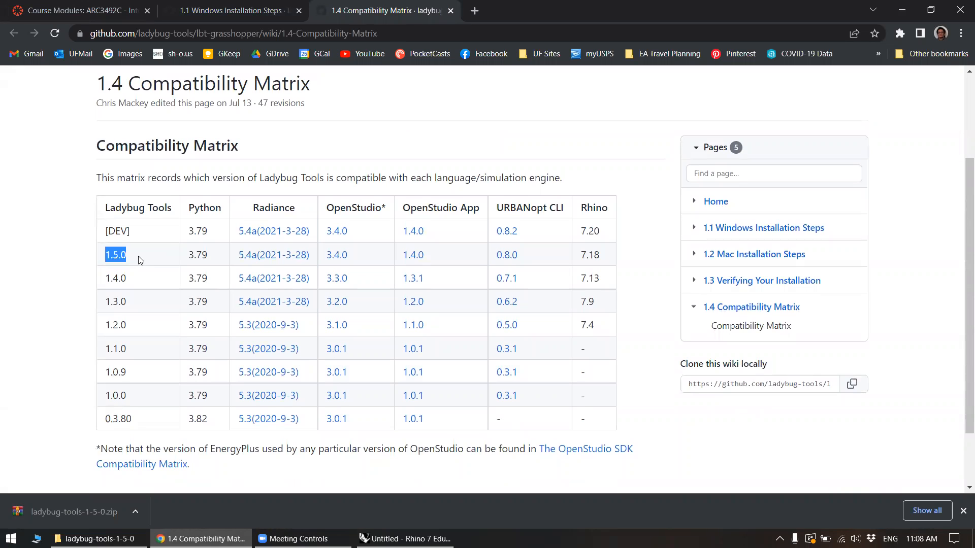
mouse_move(273, 254)
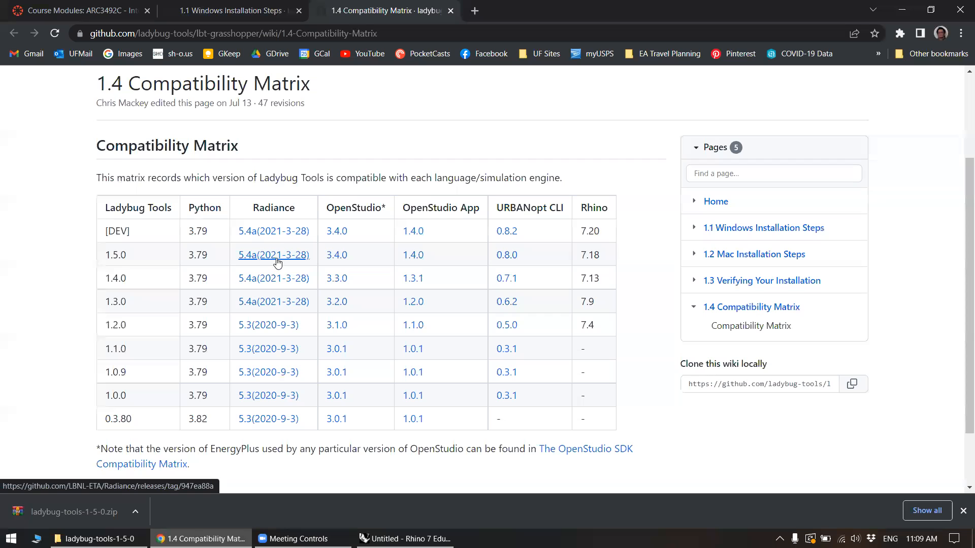
mouse_move(293, 261)
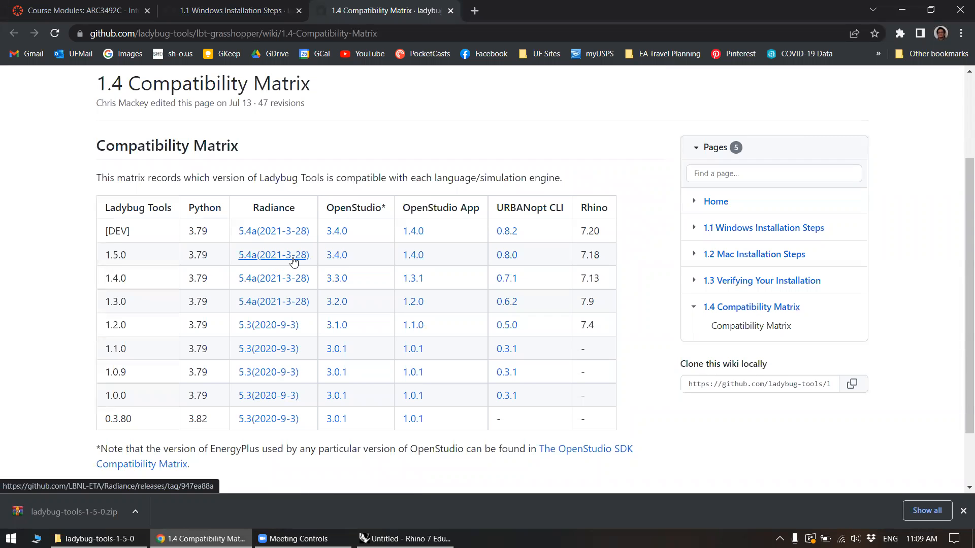
- From the Radiance 5.4a (2021-3-28) release, download the Radiance_947ea88a_Windows.exe installer
left_click(273, 254)
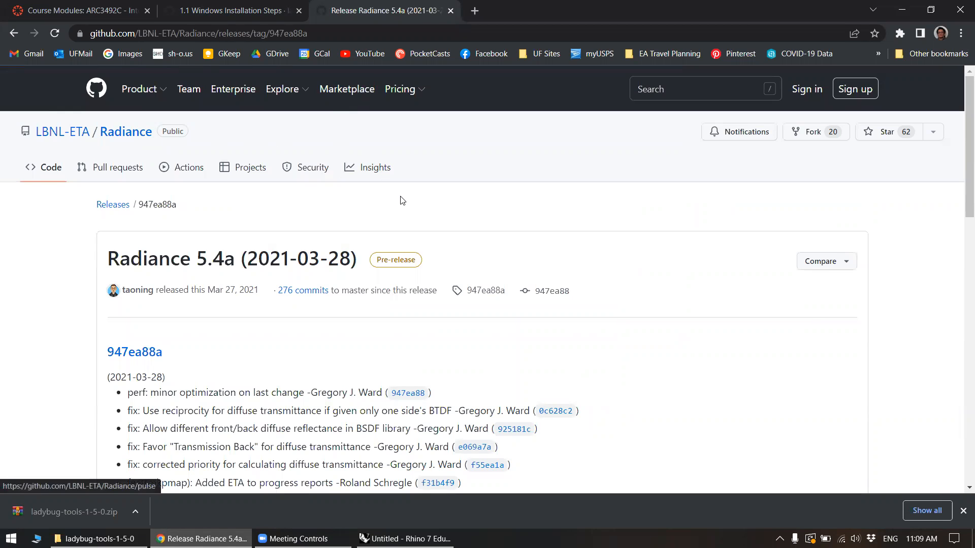
scroll("down", 3)
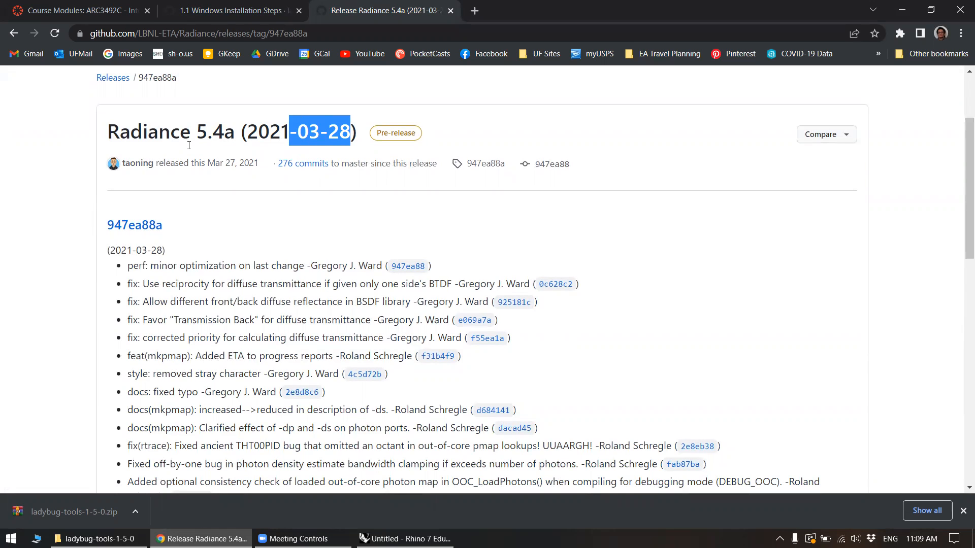
left_click(92, 218)
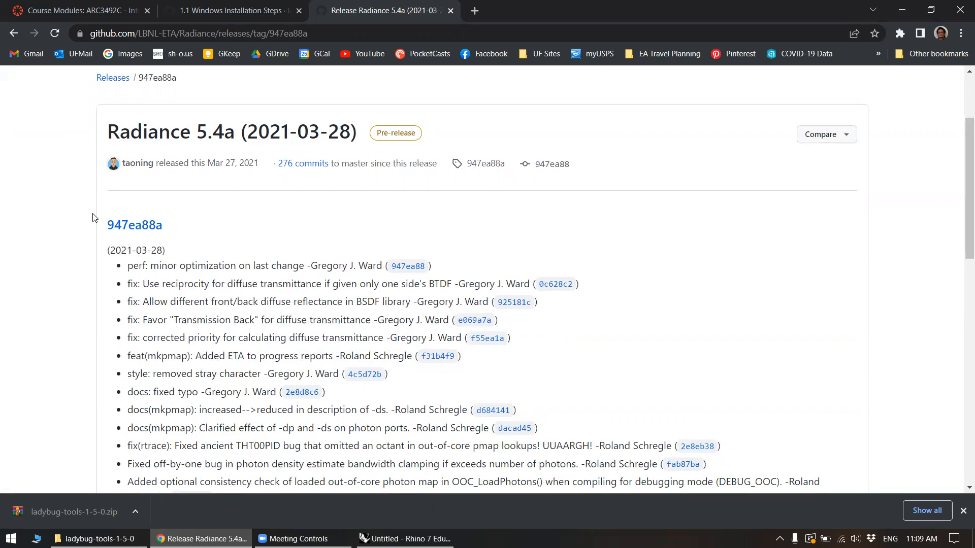
scroll("down", 3)
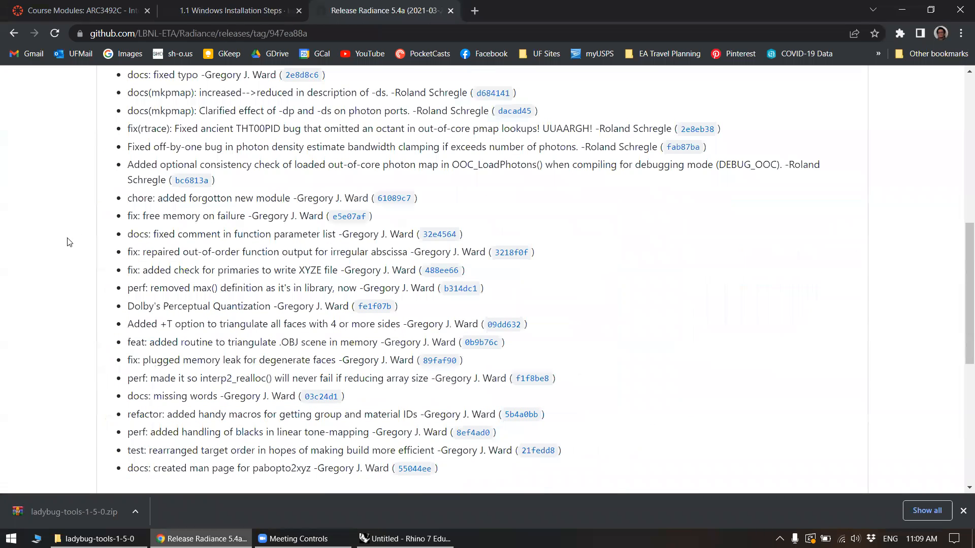
scroll("down", 3)
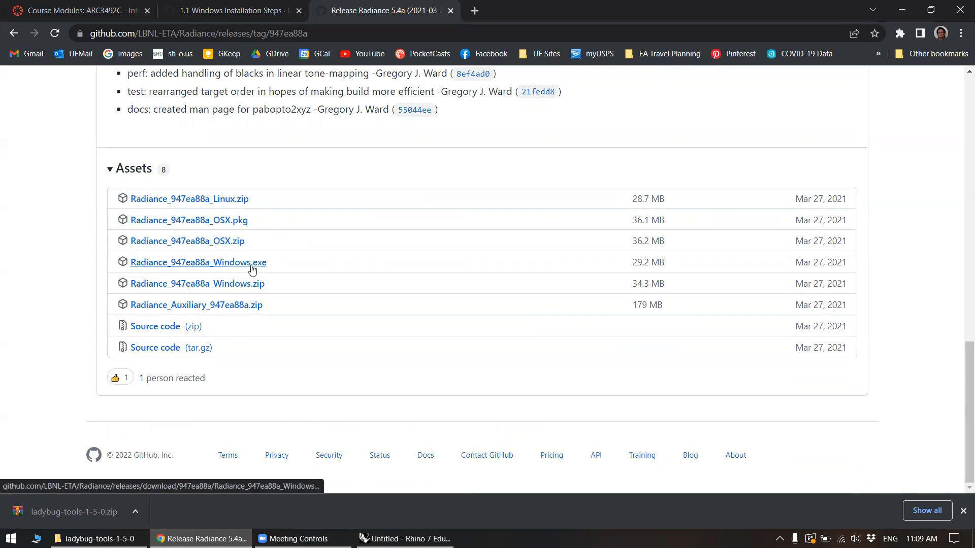
left_click(198, 261)
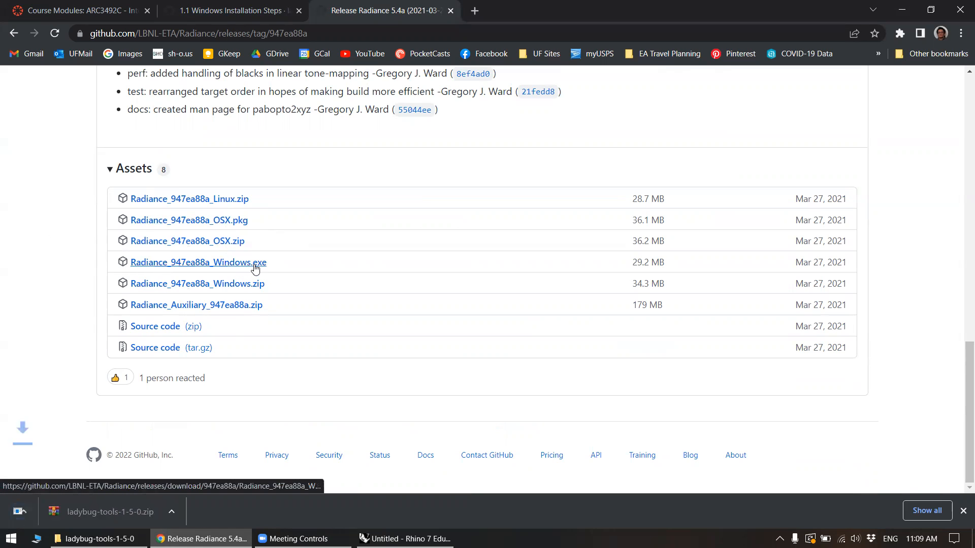
left_click(198, 262)
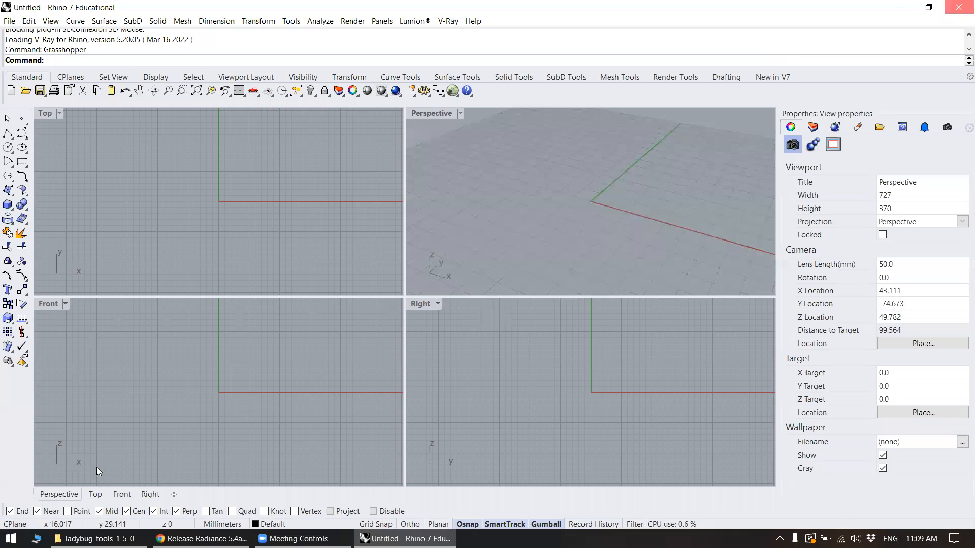
- Run the downloaded Radiance .exe from Chrome's download bar to start Radiance Setup
left_click(200, 538)
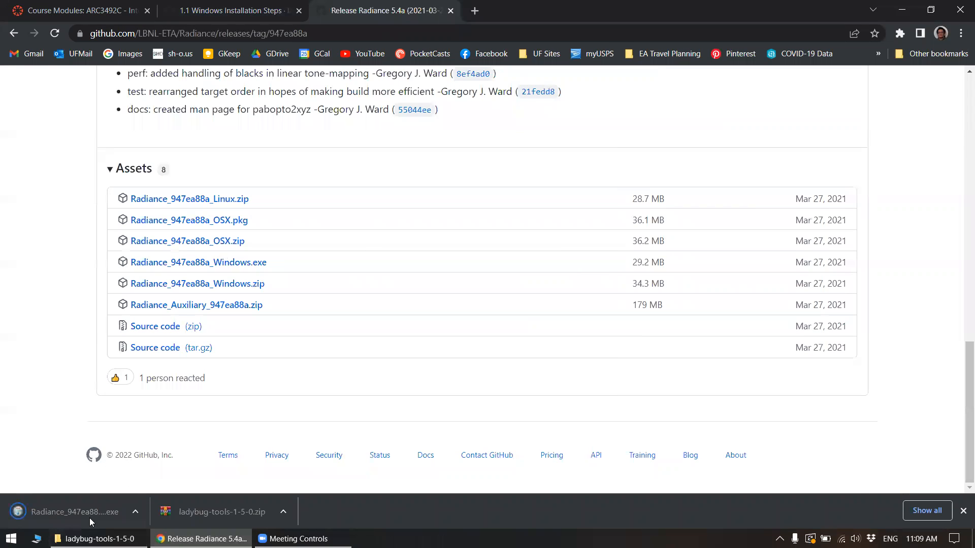
left_click(74, 512)
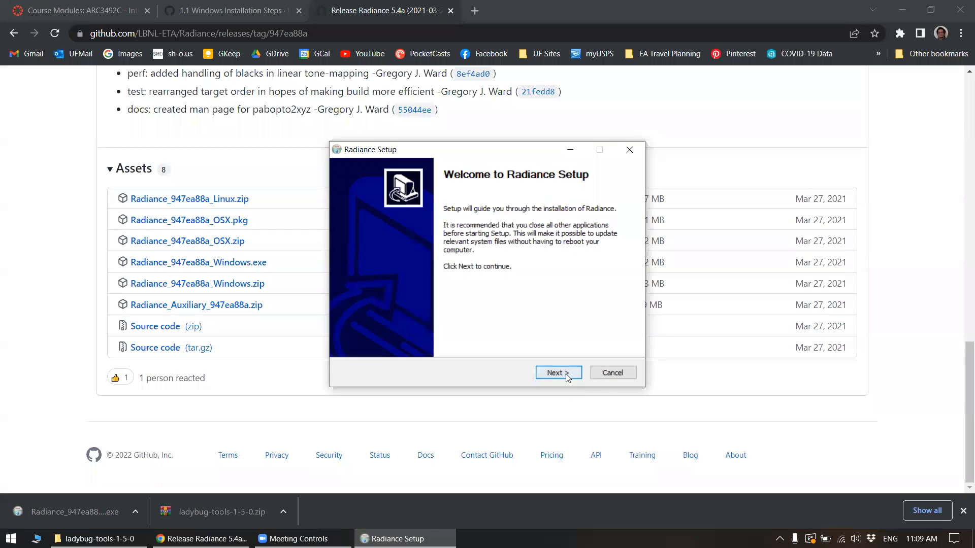
- Advance through welcome and install options, keeping 'Do not add radiance to the system PATH'
left_click(557, 373)
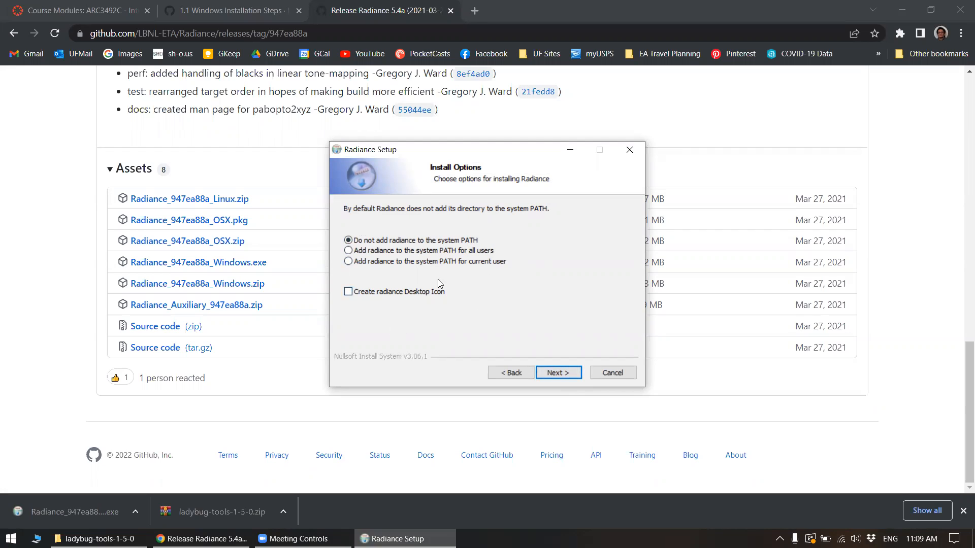
mouse_move(522, 314)
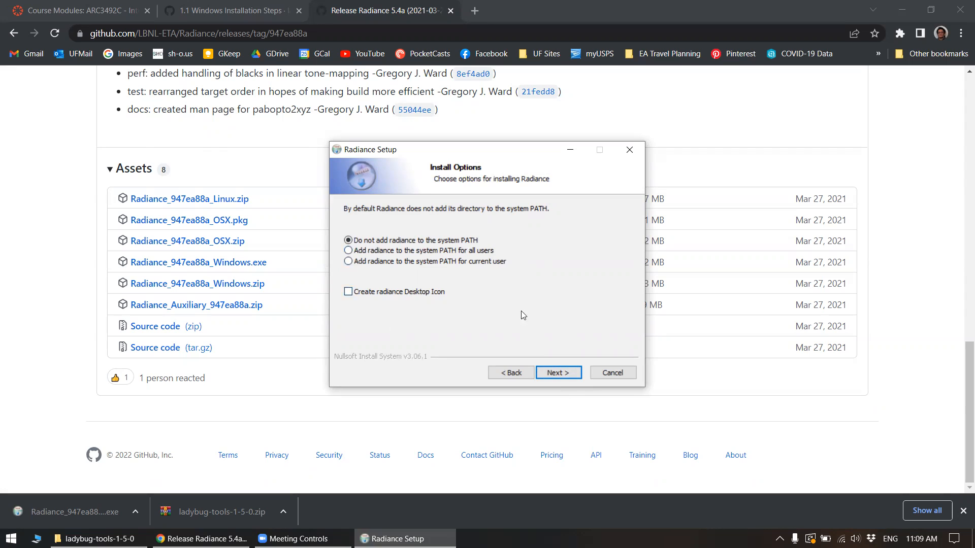
left_click(557, 373)
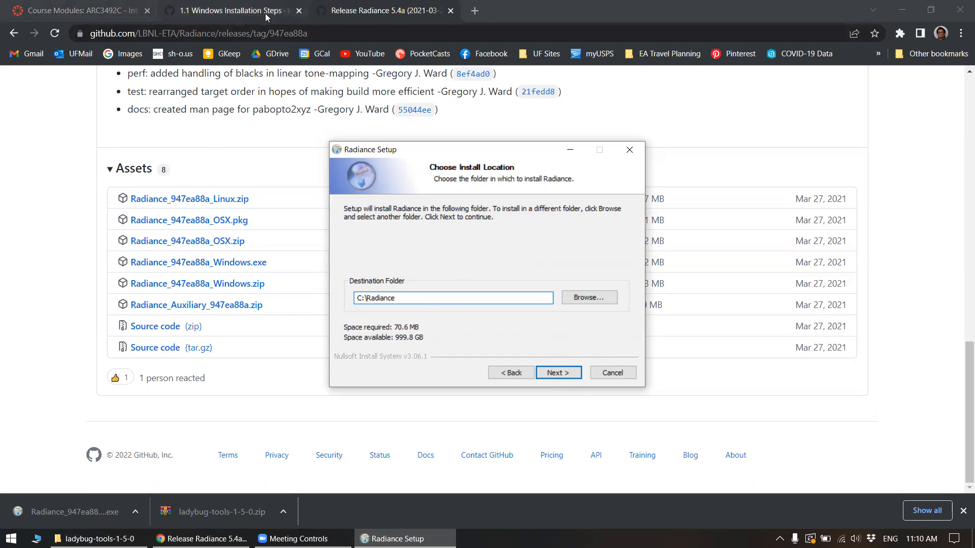
- Review the wiki's '1.1 Windows Installation Steps' Install Radiance section for the recommended folder
left_click(230, 10)
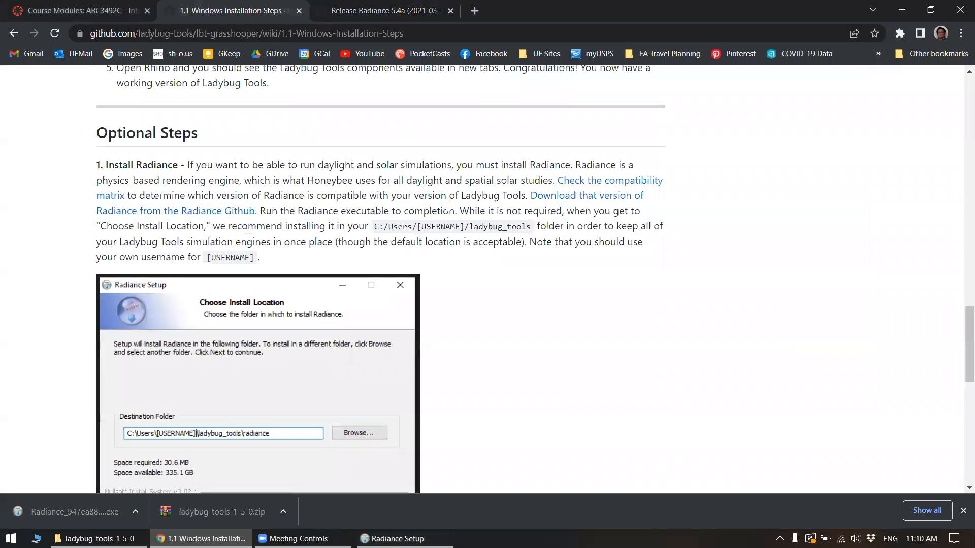
mouse_move(287, 221)
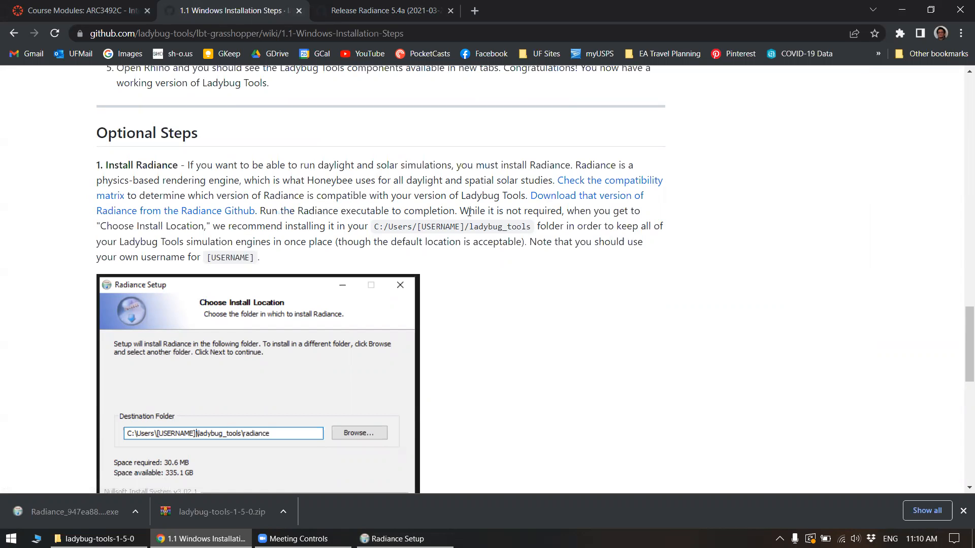
left_click_drag(98, 225, 228, 226)
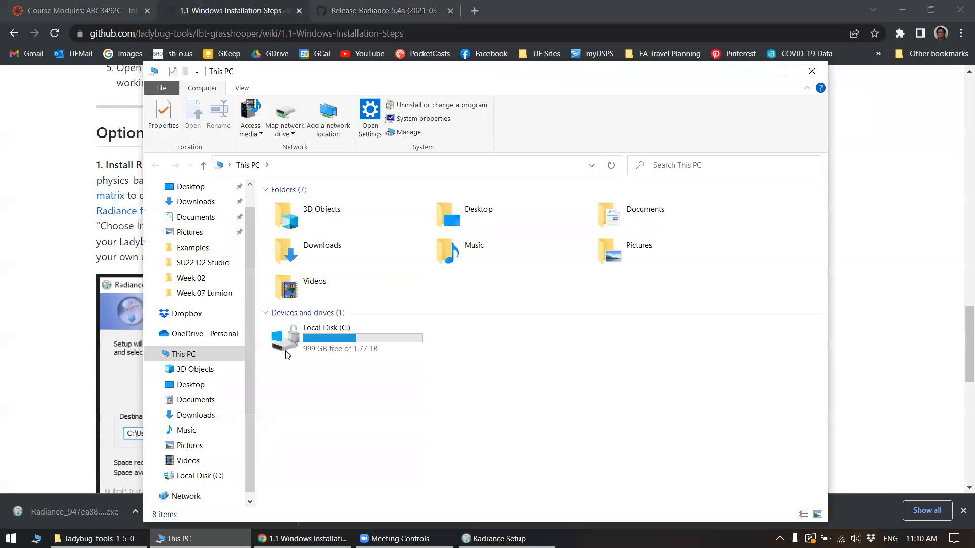
- Navigate Local Disk (C:) > Users > user folder and confirm the ladybug_tools folder exists
double_click(326, 337)
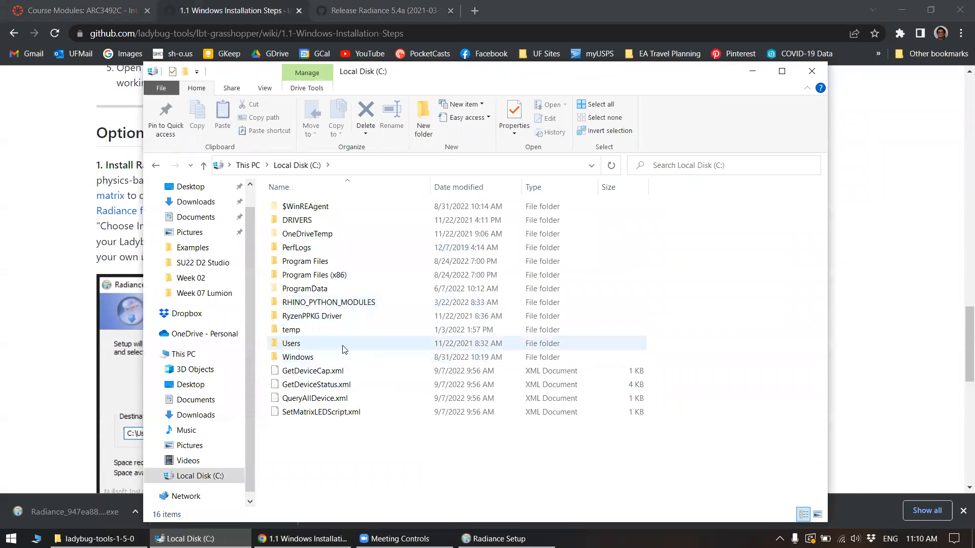
double_click(291, 343)
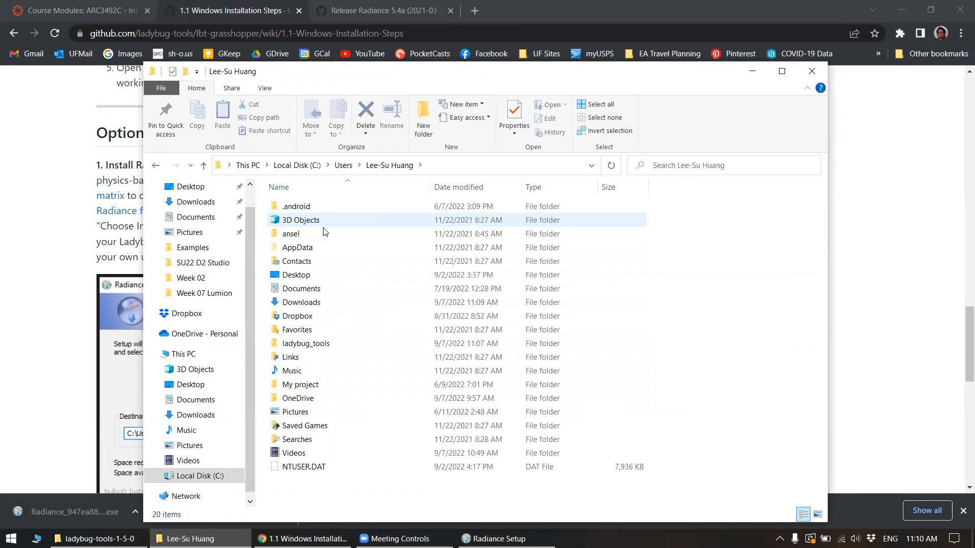
left_click(301, 288)
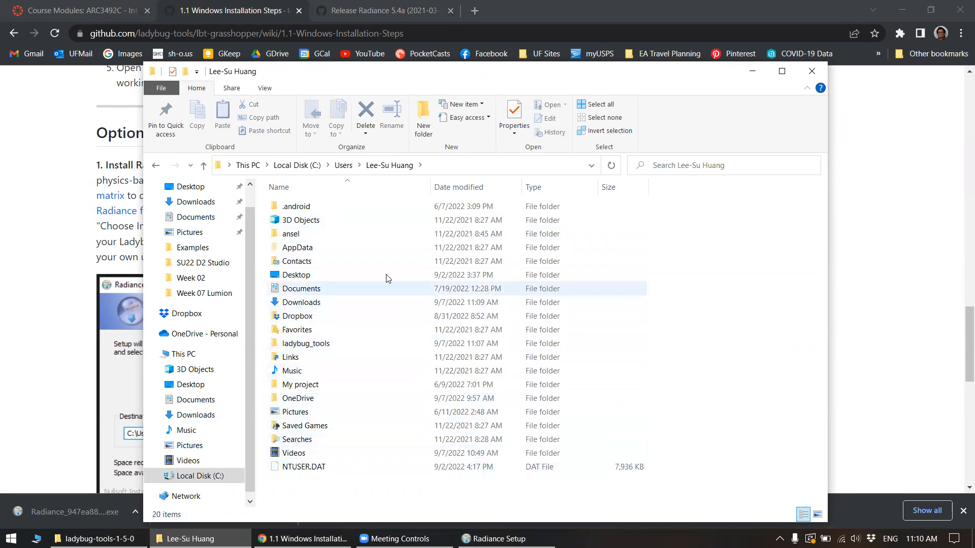
left_click(306, 343)
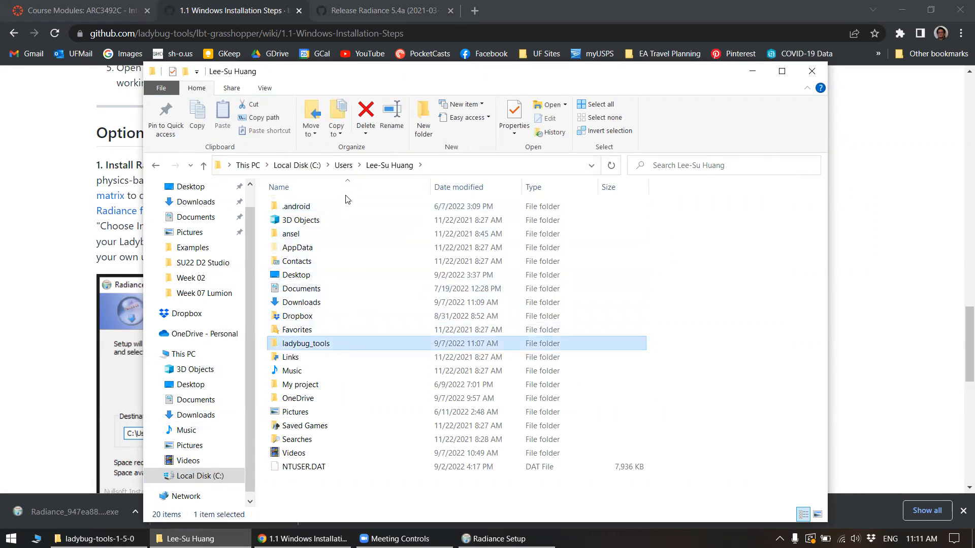
double_click(306, 343)
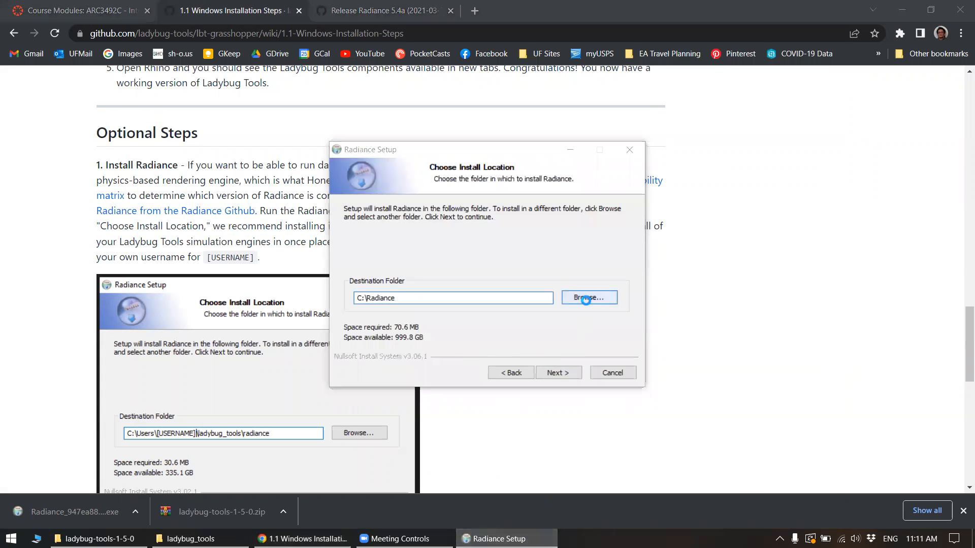
- Set the install location to the user's ladybug_tools folder and start installing Radiance
left_click(587, 298)
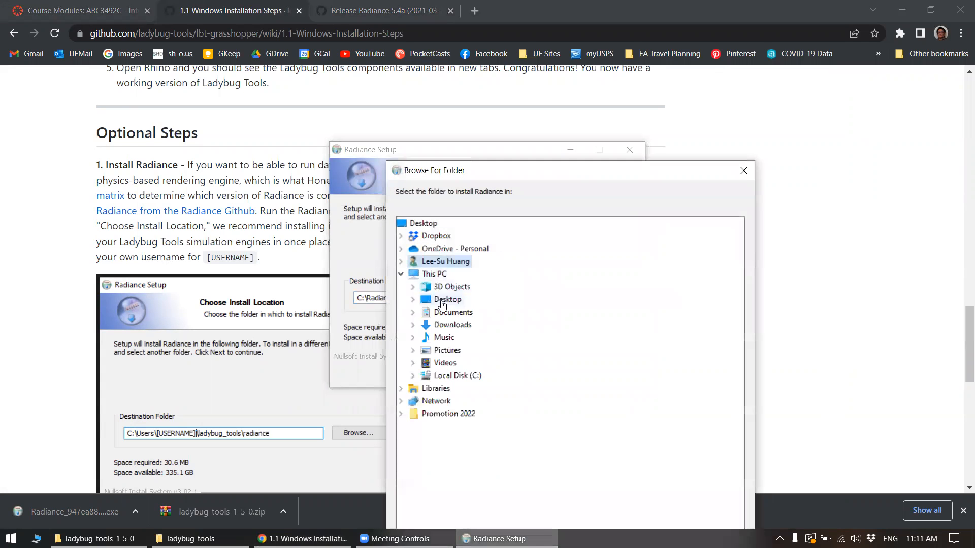
left_click(412, 375)
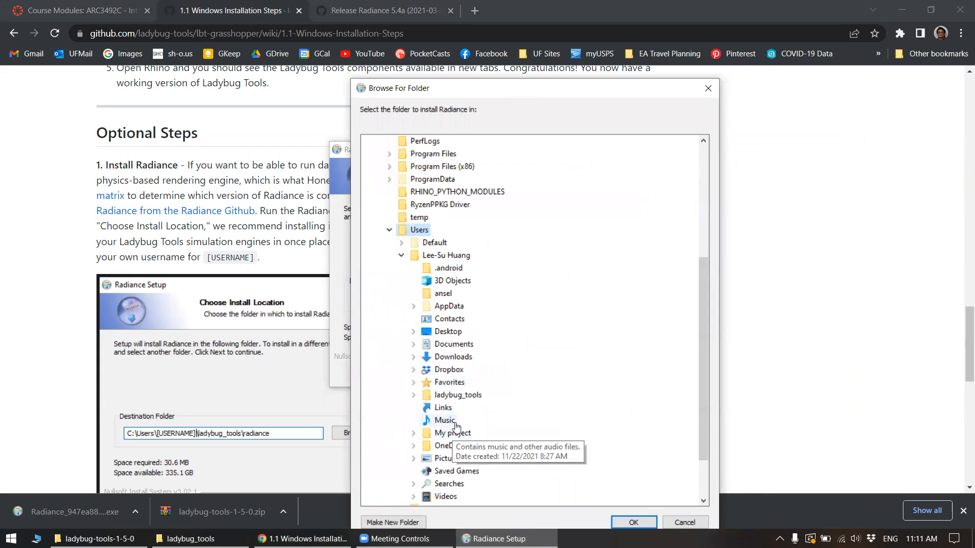
scroll("down", 3)
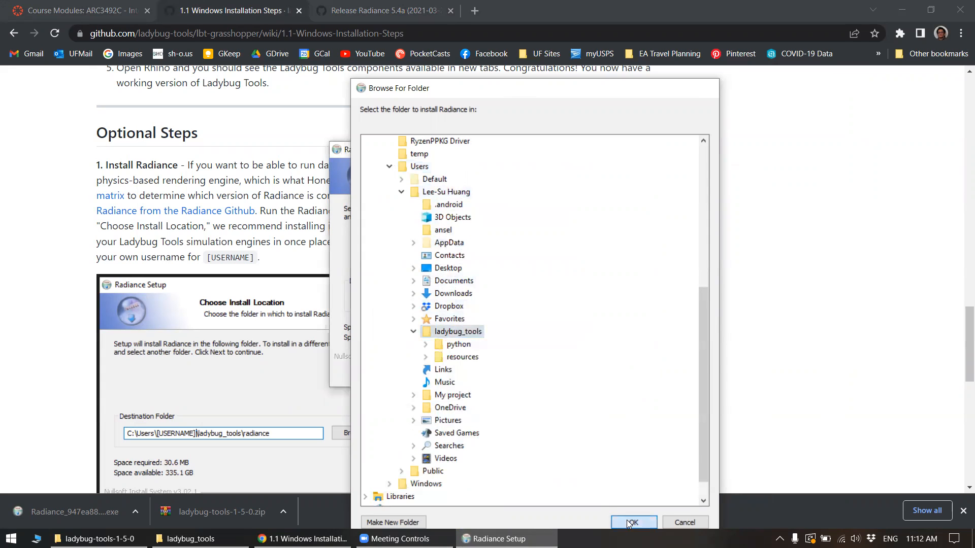
left_click(632, 522)
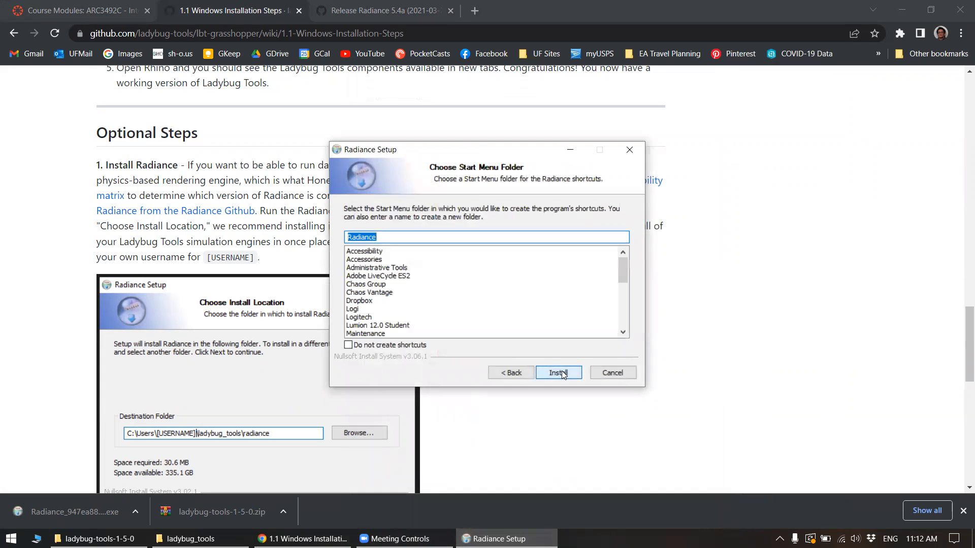
left_click(558, 373)
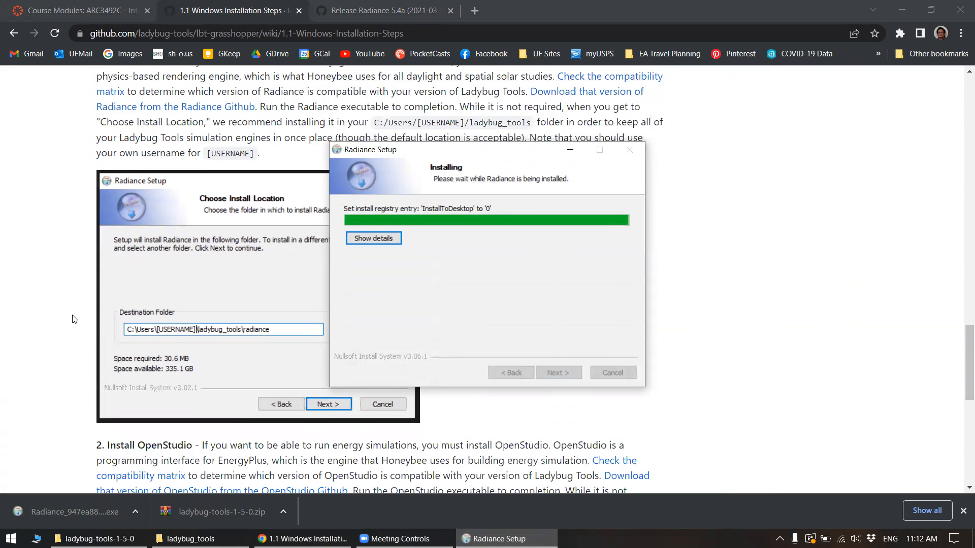
- Finish the completed Radiance installation and close the setup wizard
scroll("down", 3)
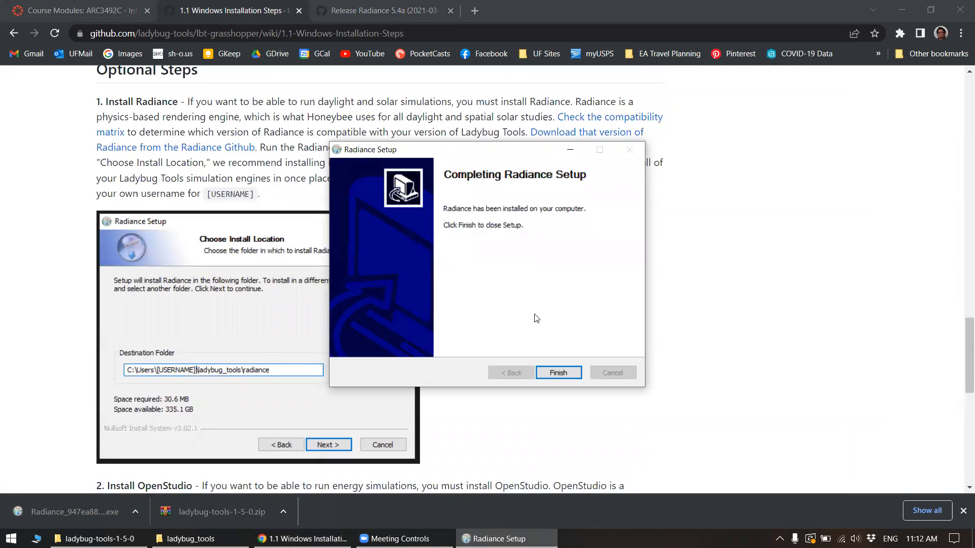
left_click(558, 372)
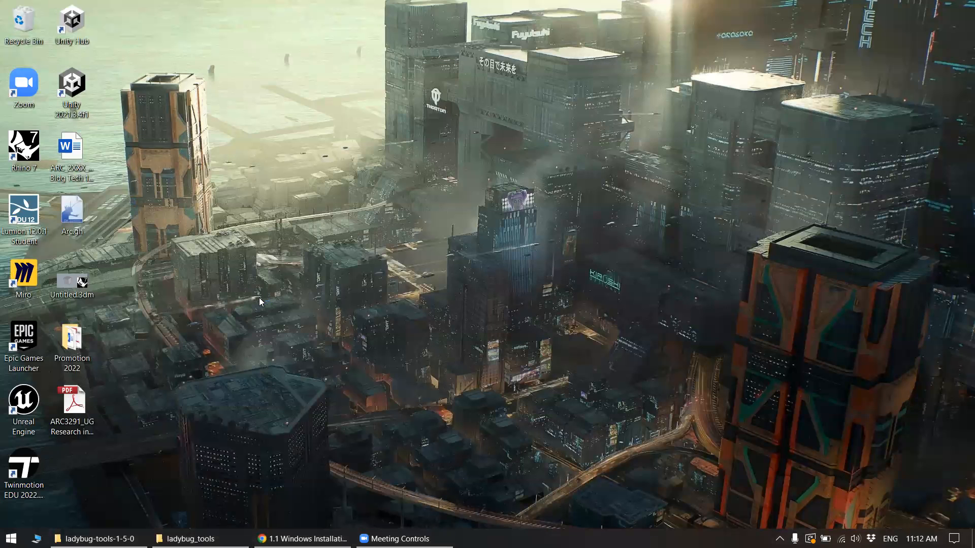
mouse_move(334, 390)
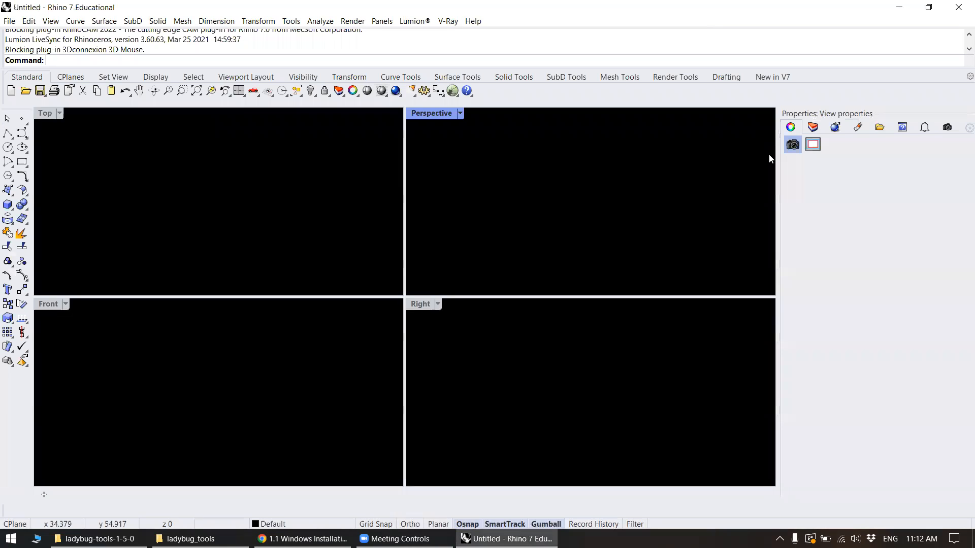
- Launch Grasshopper from the Rhino command line
type("Grasshopper")
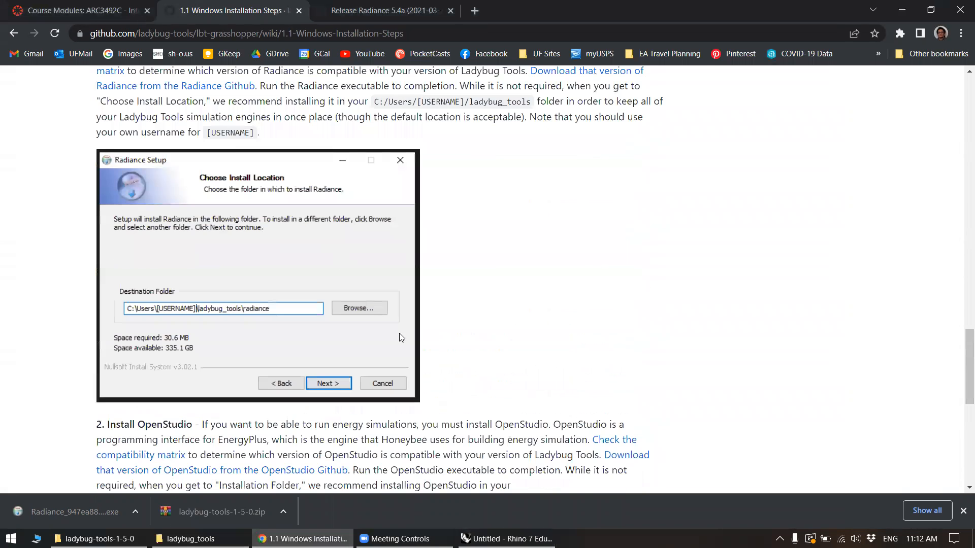
- Skim the OpenStudio install step, return to the Course Modules page, then bring Grasshopper forward
scroll("down", 3)
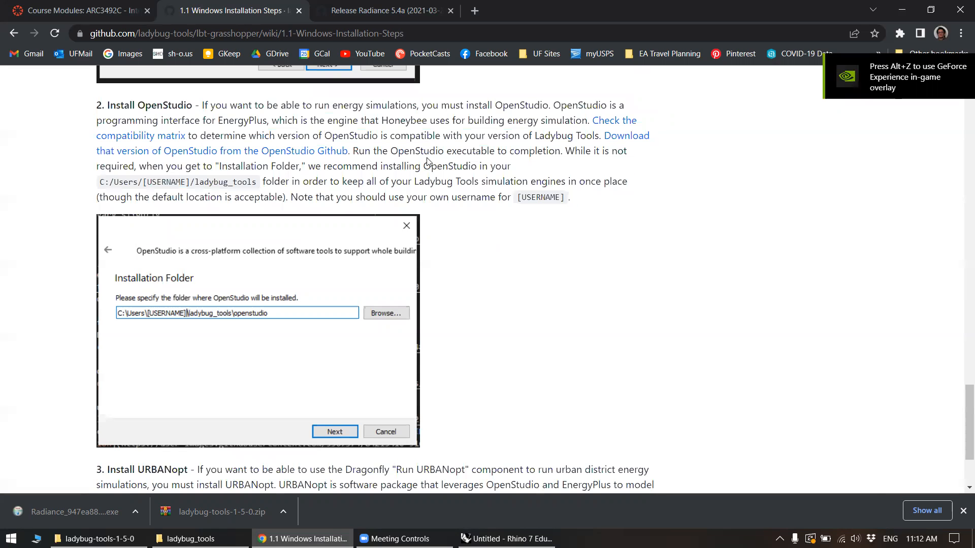
mouse_move(491, 218)
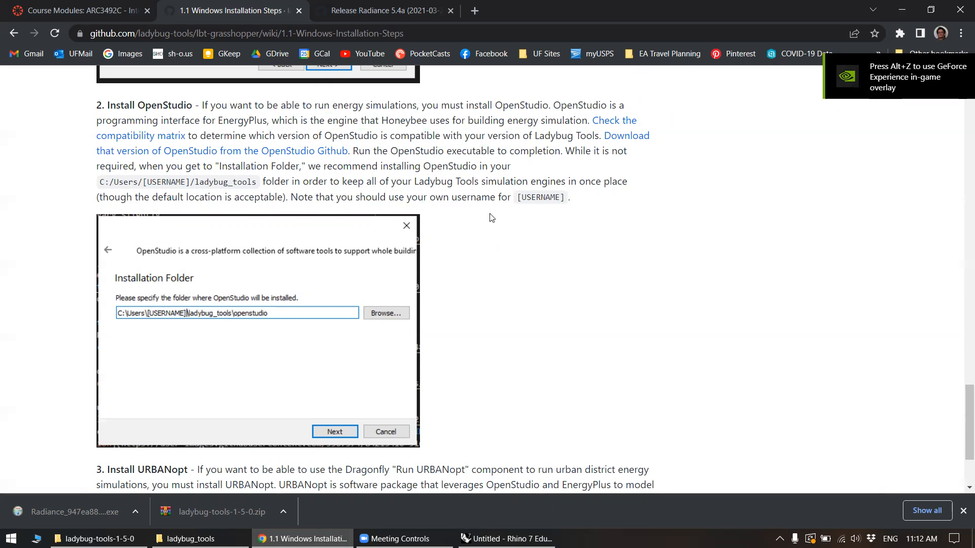
scroll("down", 3)
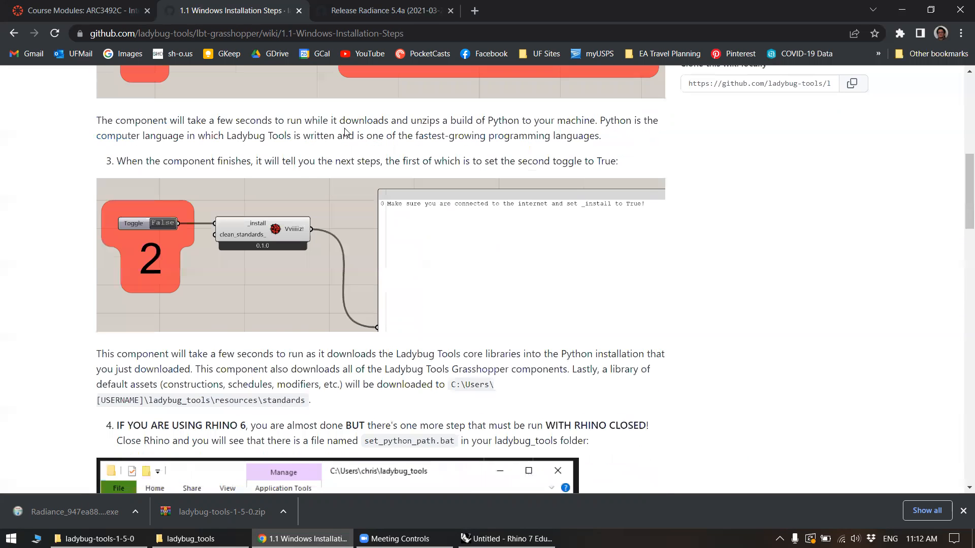
left_click(74, 10)
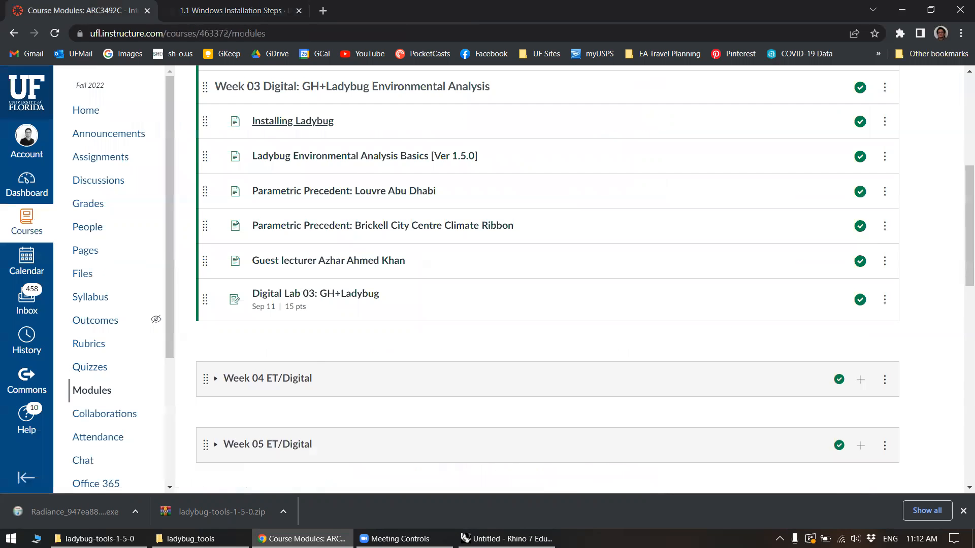
left_click(505, 538)
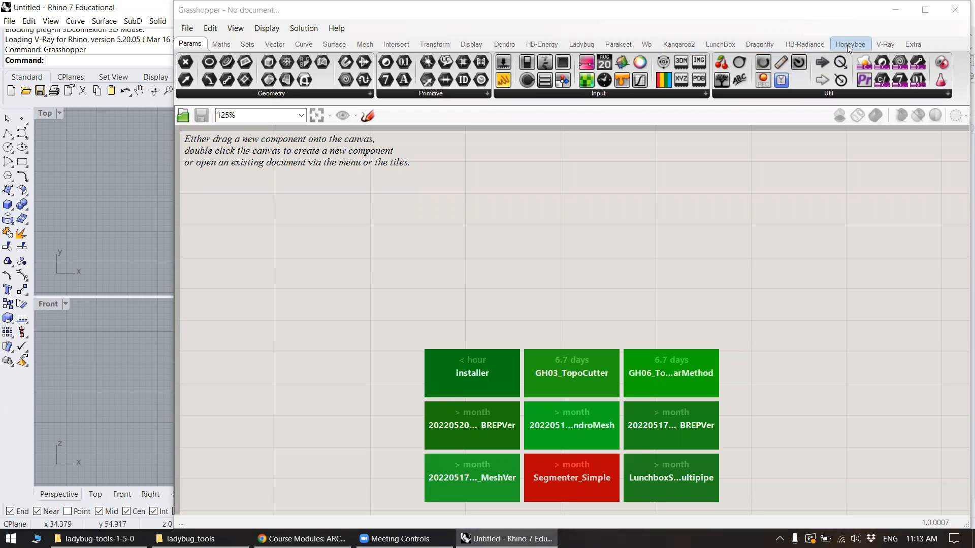
mouse_move(677, 43)
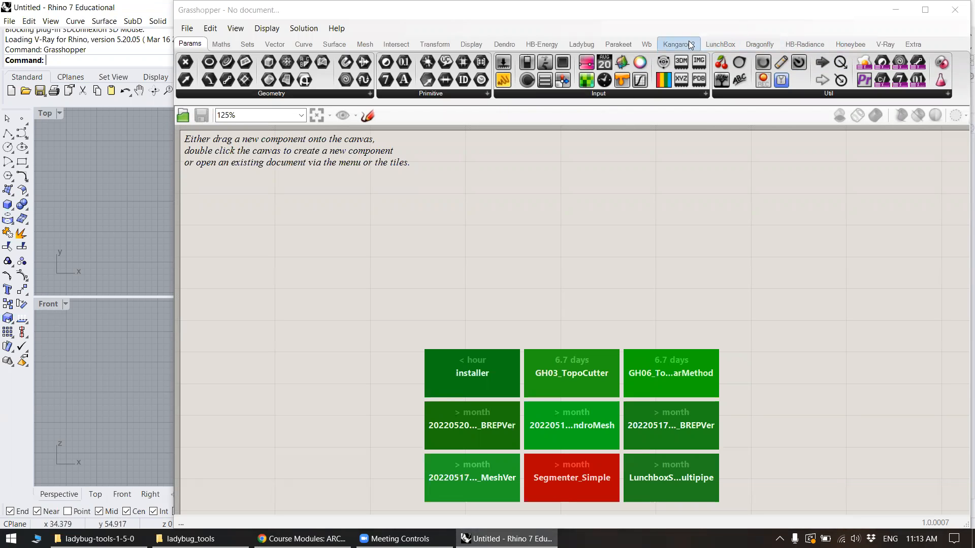
- Place LB Download Weather and LB Direct Sun Hours from the Ladybug tab onto the canvas
left_click(581, 44)
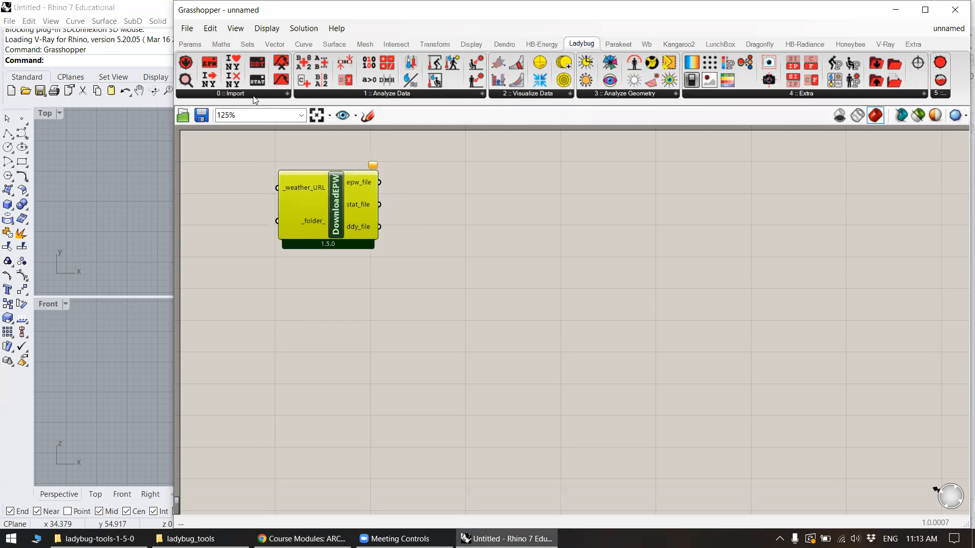
left_click(234, 94)
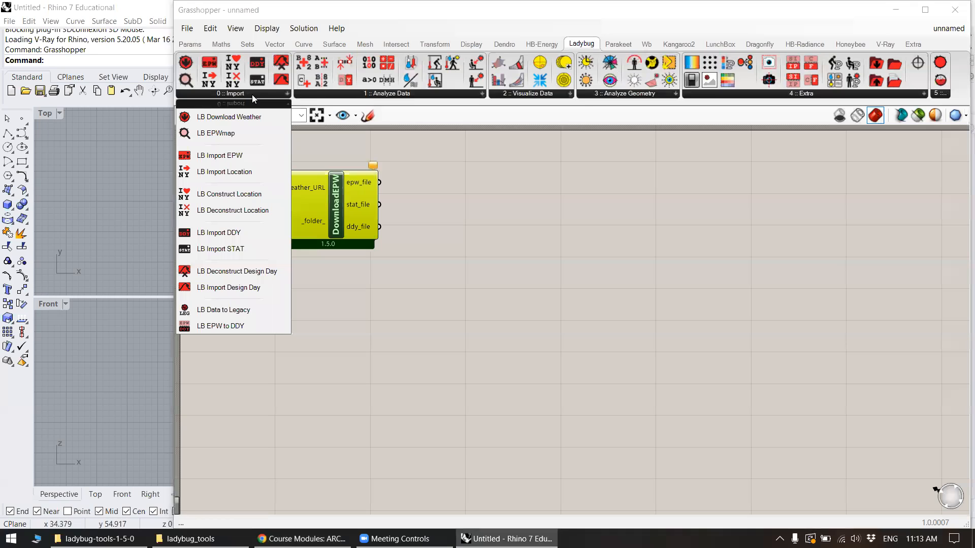
left_click(480, 94)
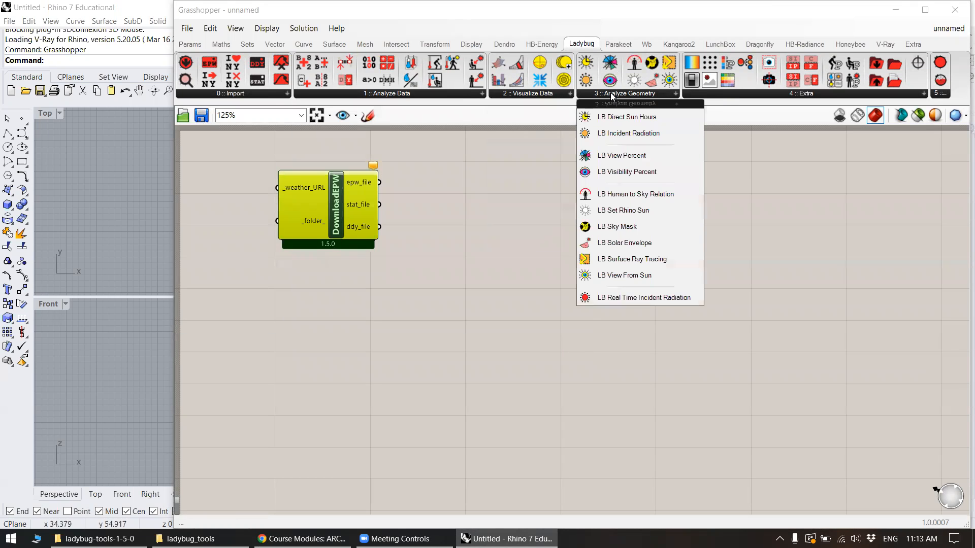
left_click(626, 117)
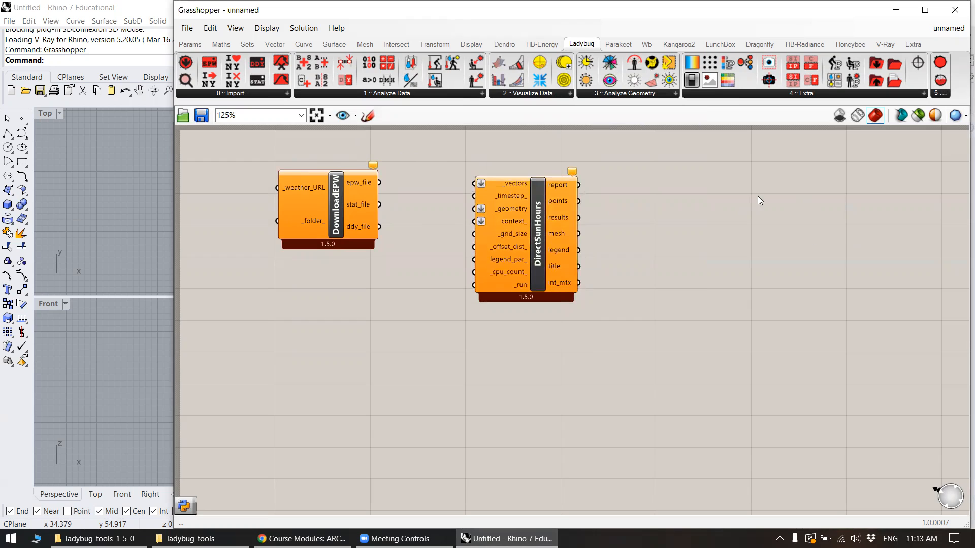
mouse_move(430, 508)
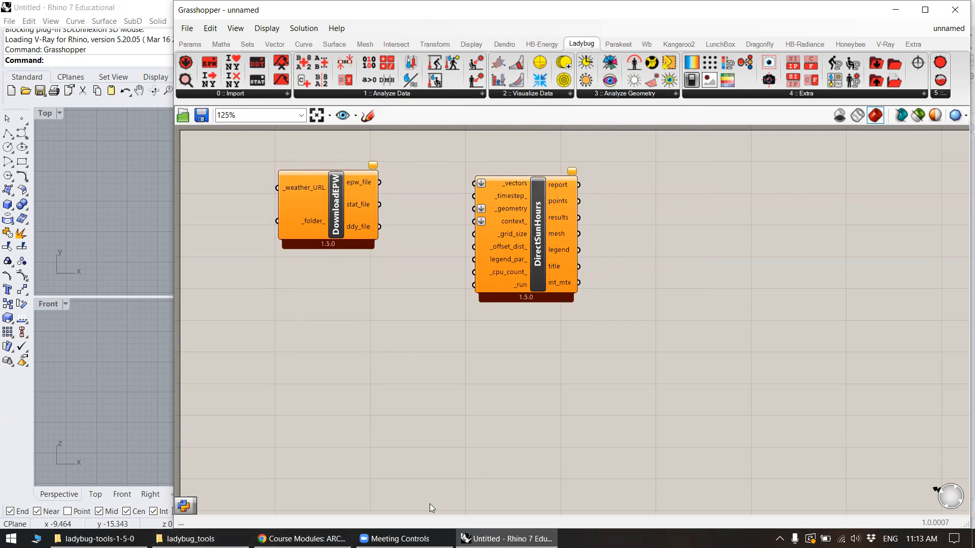